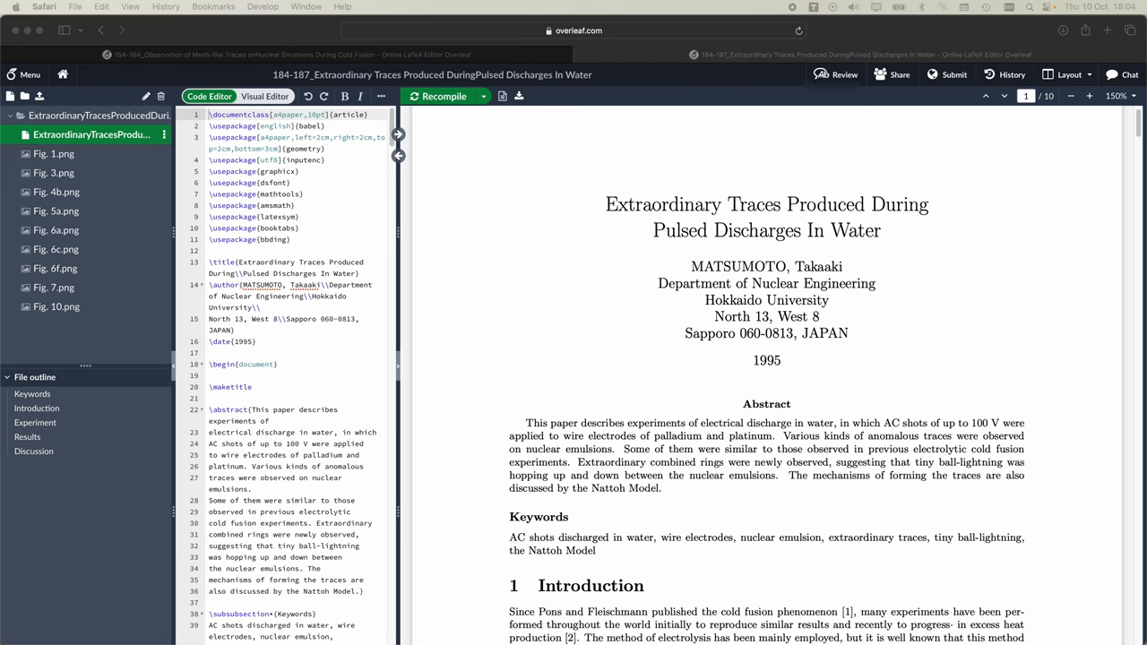
mouse_move(760, 261)
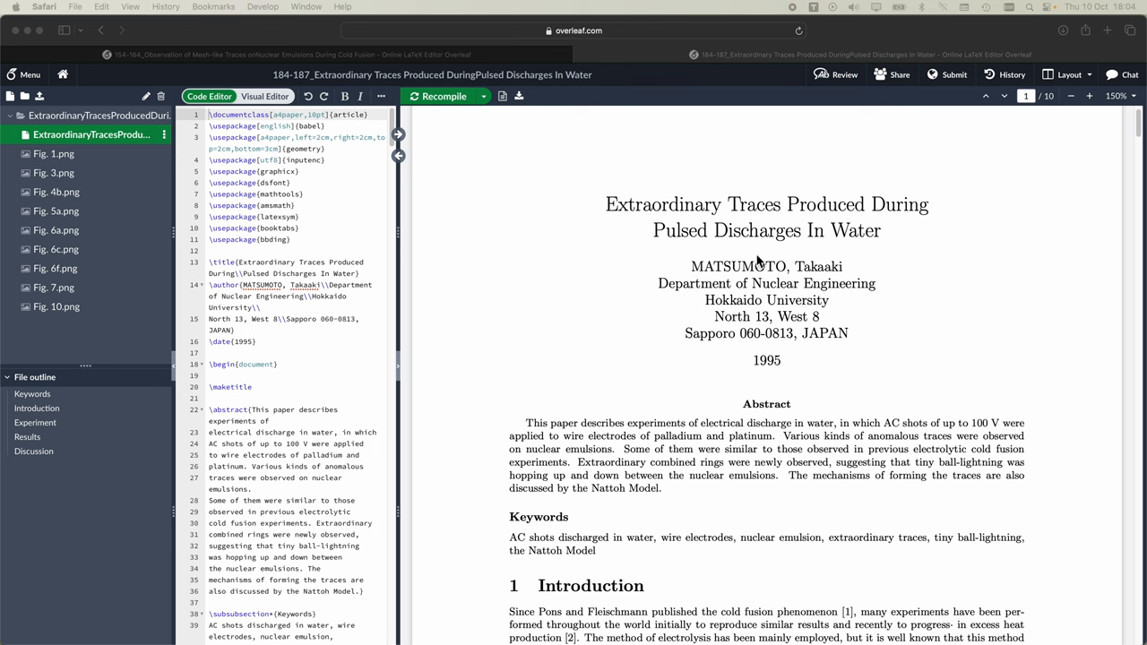
Scroll the compiled PDF from the title and abstract down to Figure 1, the experimental arrangement.
scroll(up, 3)
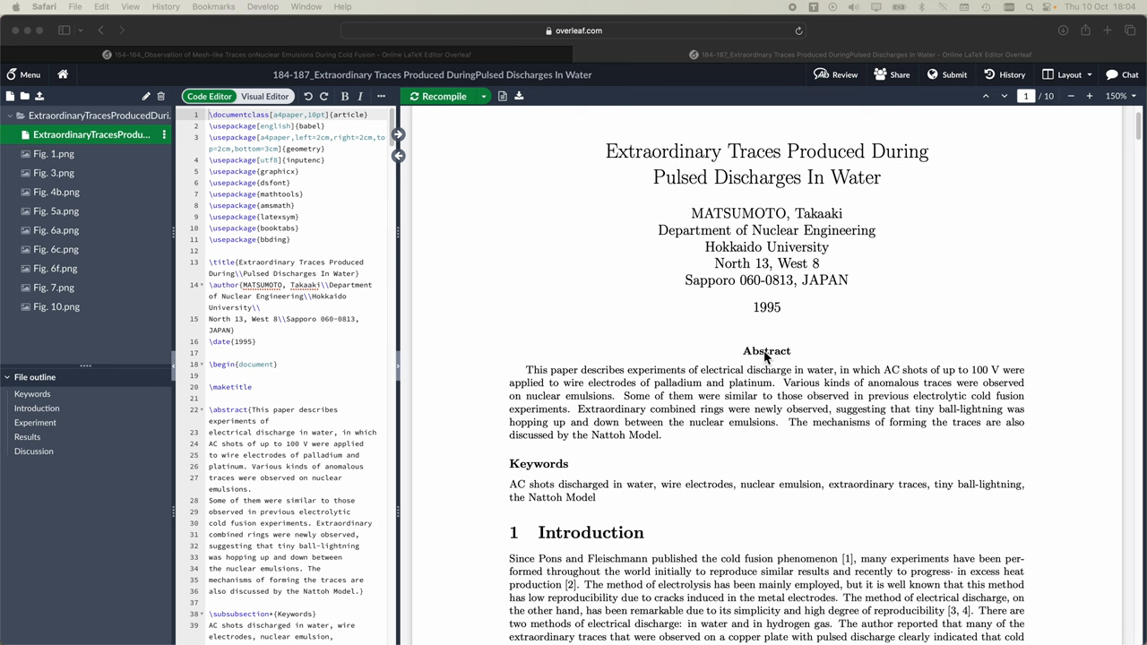
scroll(down, 3)
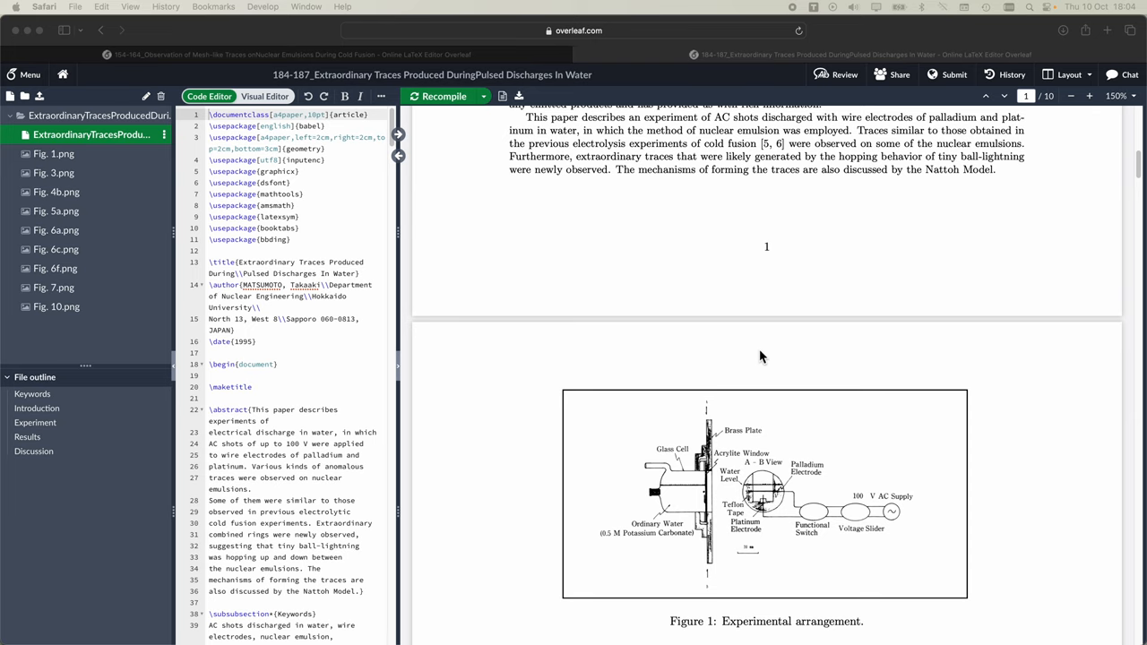
mouse_move(801, 301)
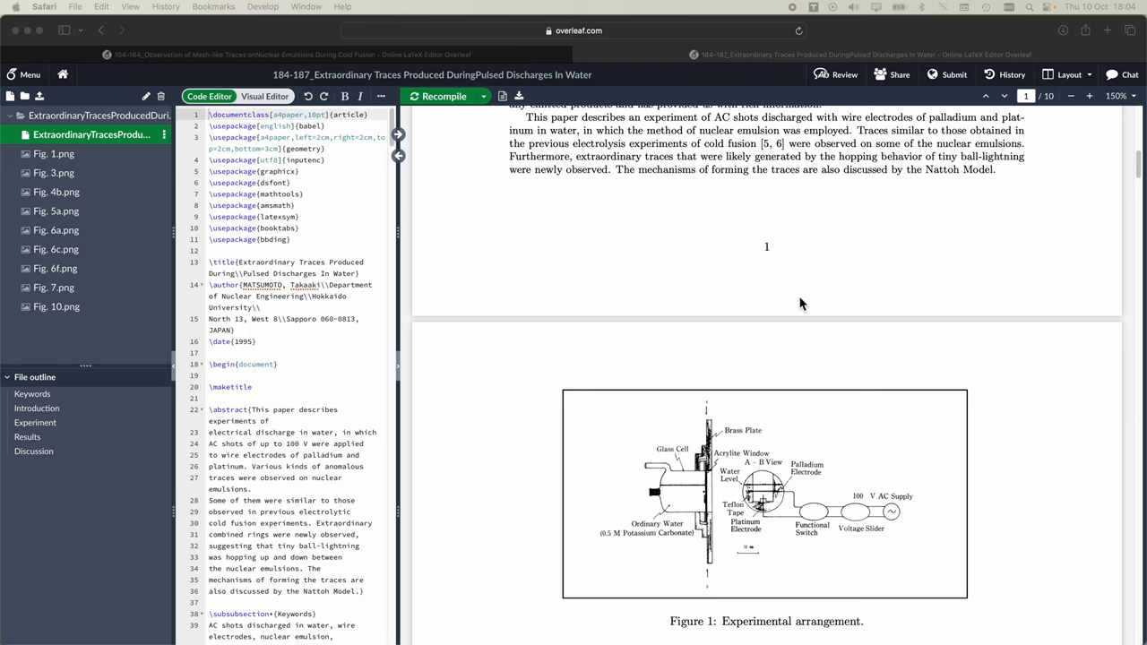
Scroll further so Figure 1 and the Section 2 Experiment heading are fully visible.
scroll(down, 3)
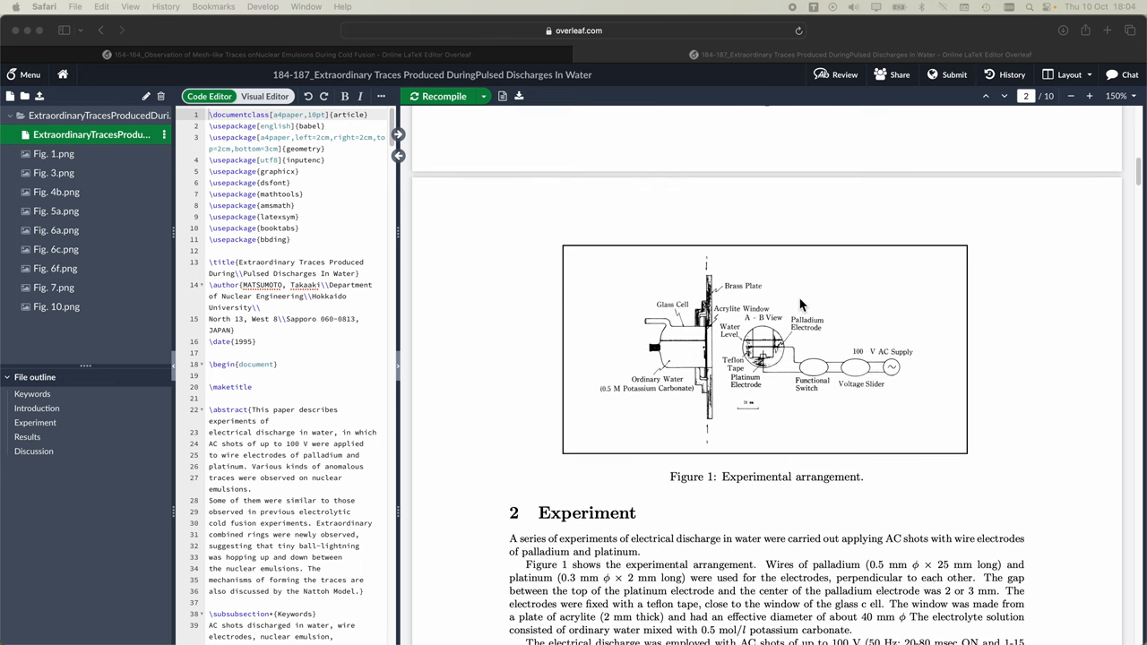
mouse_move(613, 351)
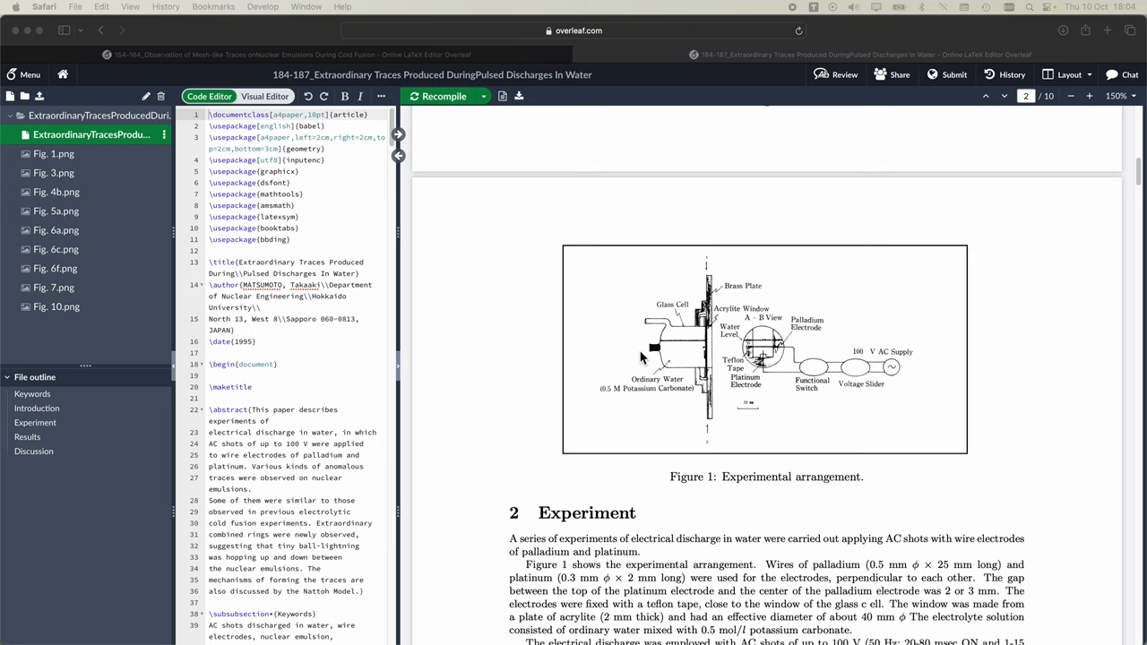
mouse_move(631, 358)
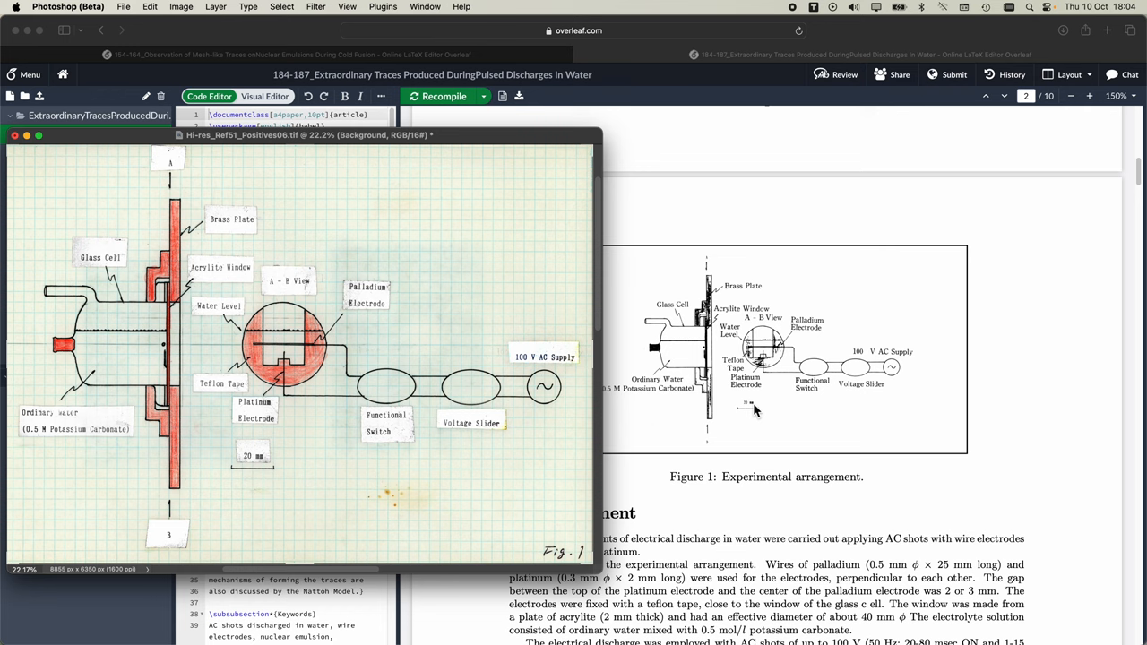
mouse_move(736, 409)
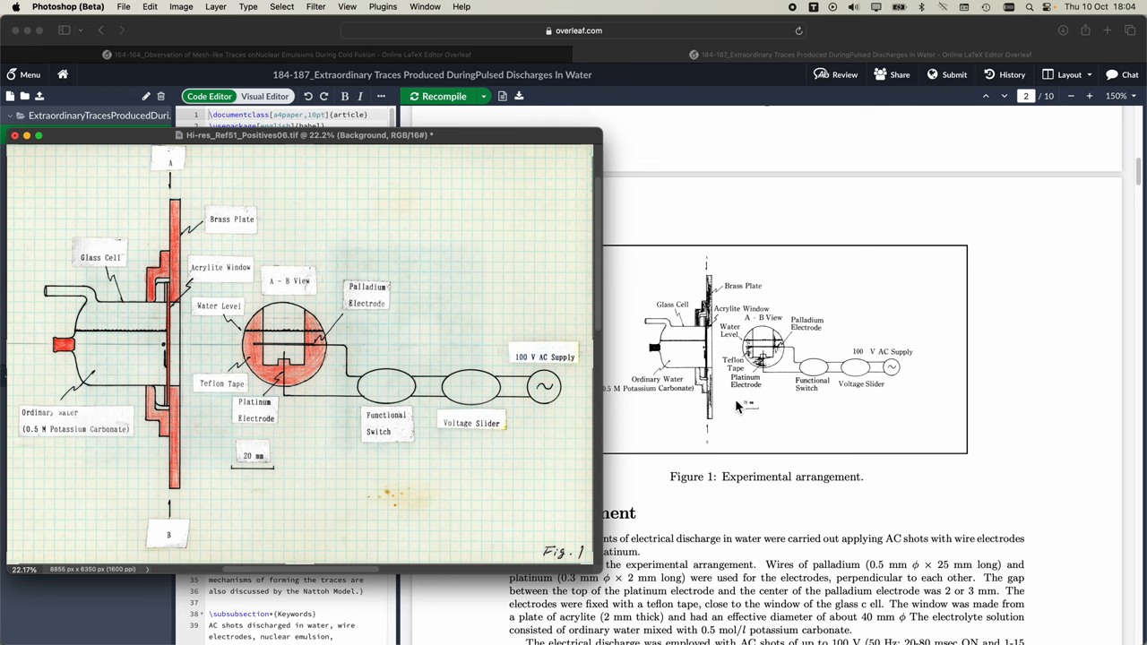
mouse_move(764, 416)
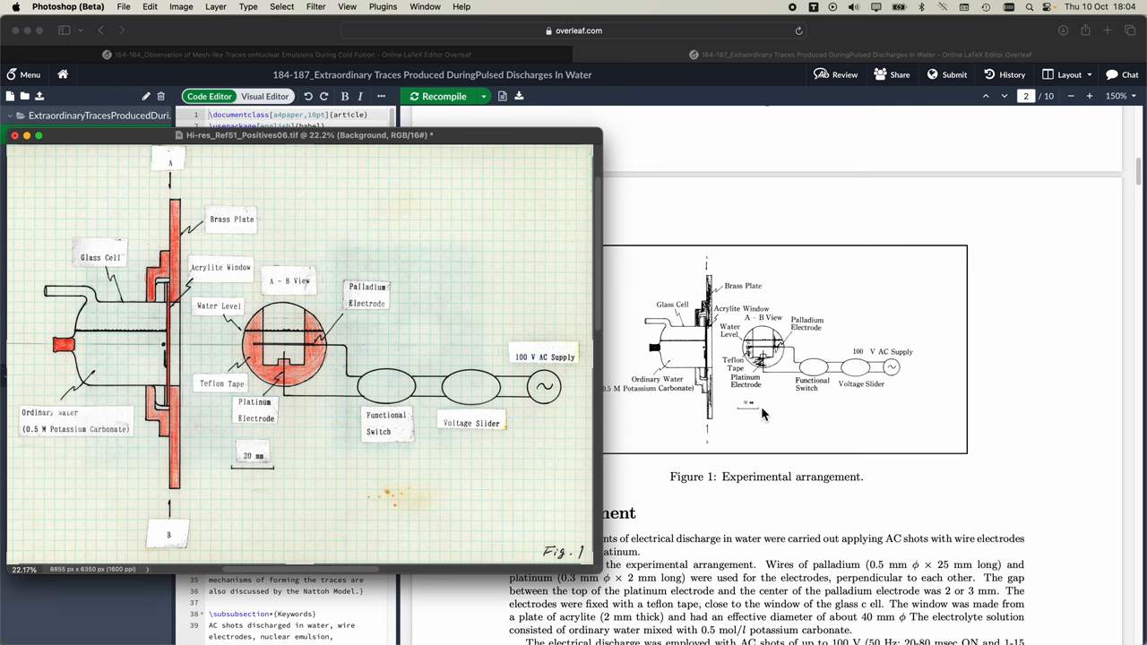
mouse_move(763, 410)
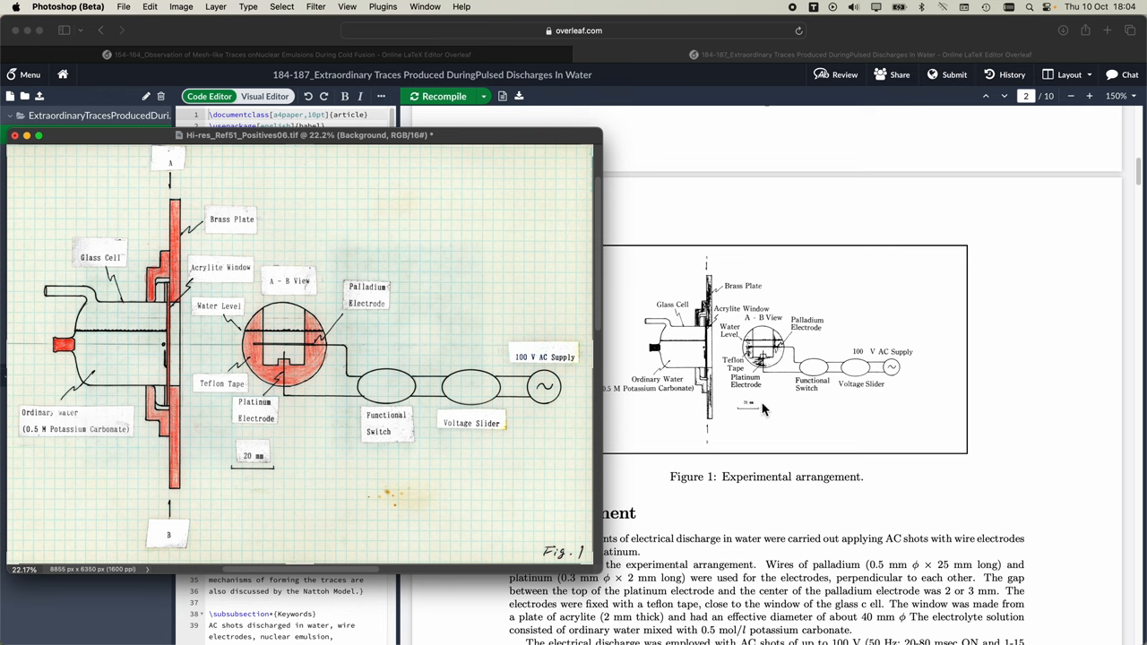
mouse_move(717, 393)
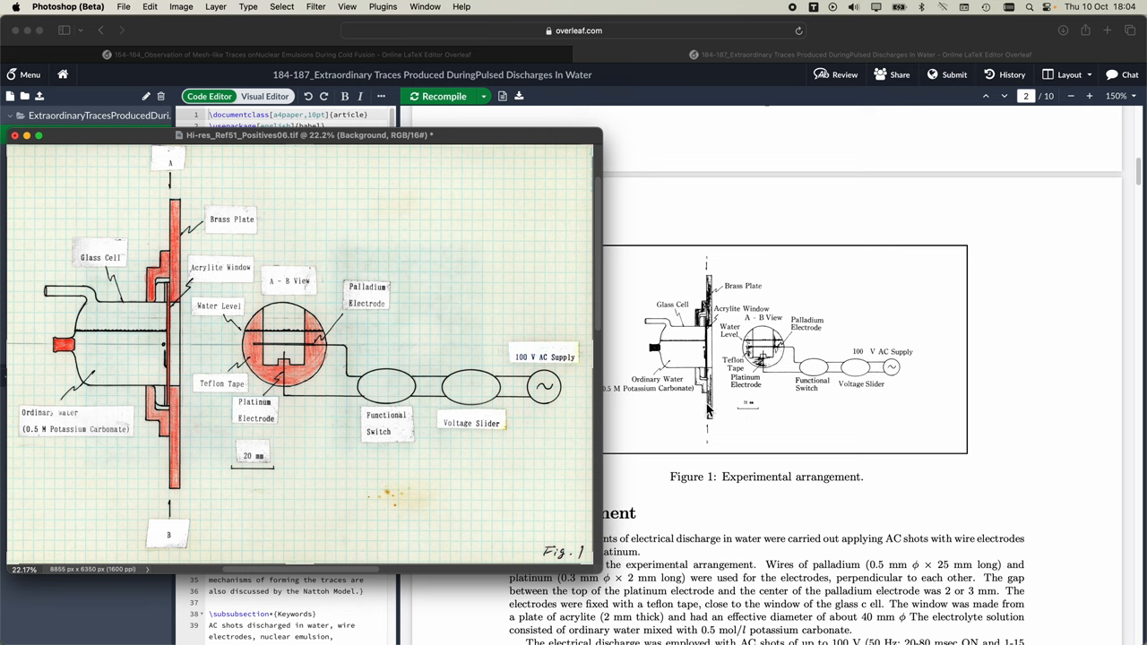
mouse_move(749, 416)
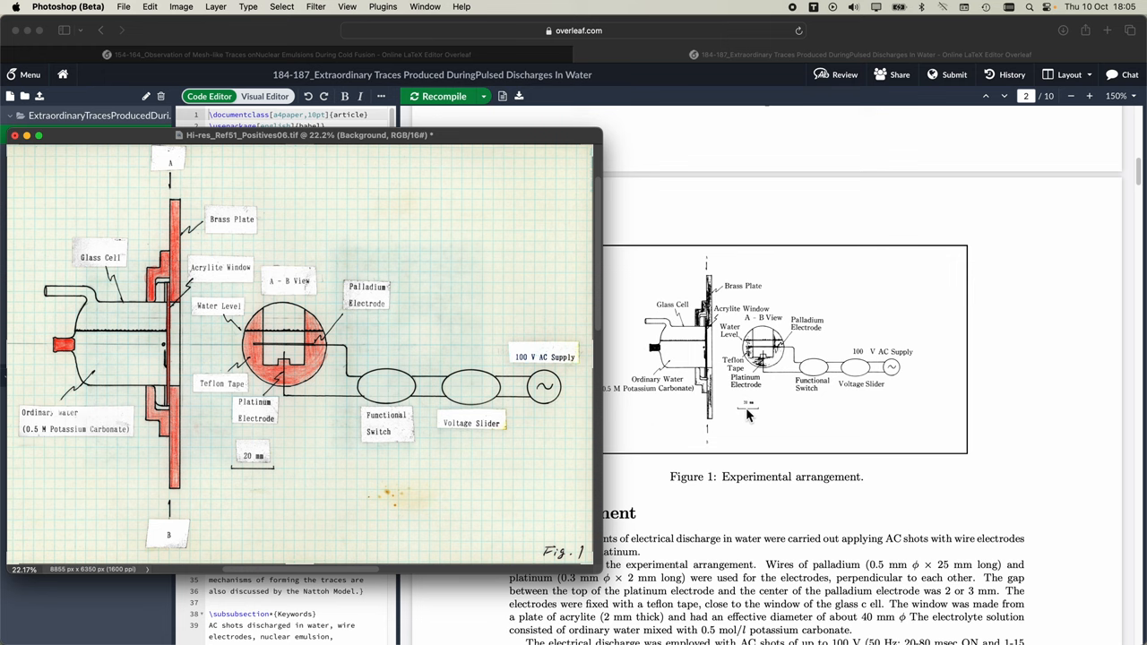
mouse_move(315, 502)
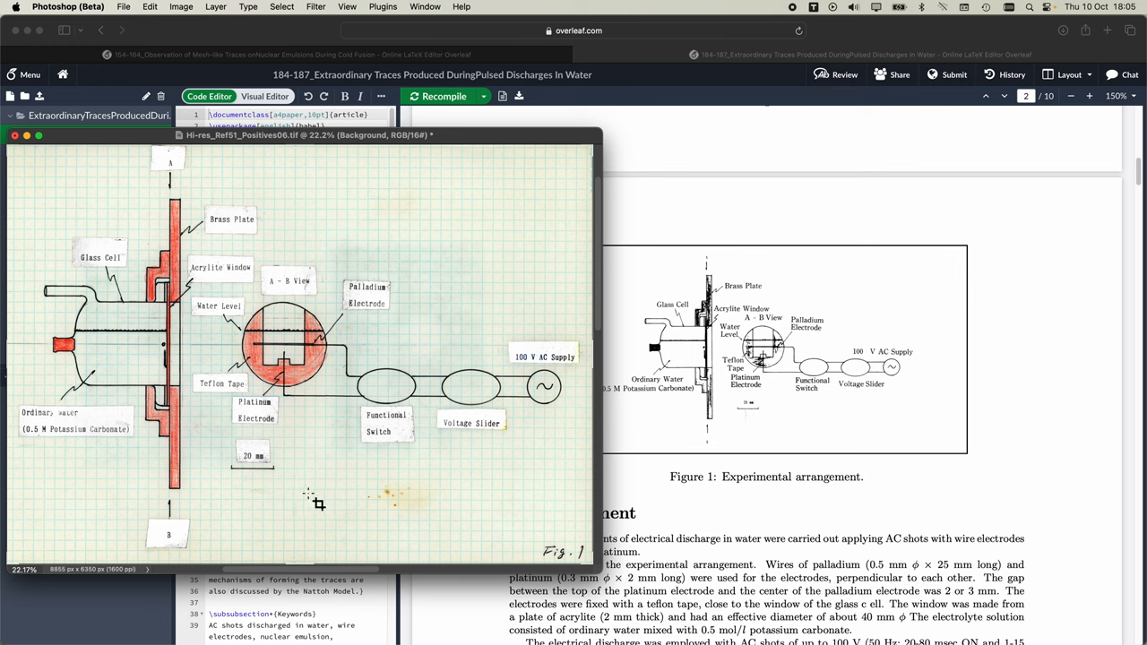
mouse_move(358, 224)
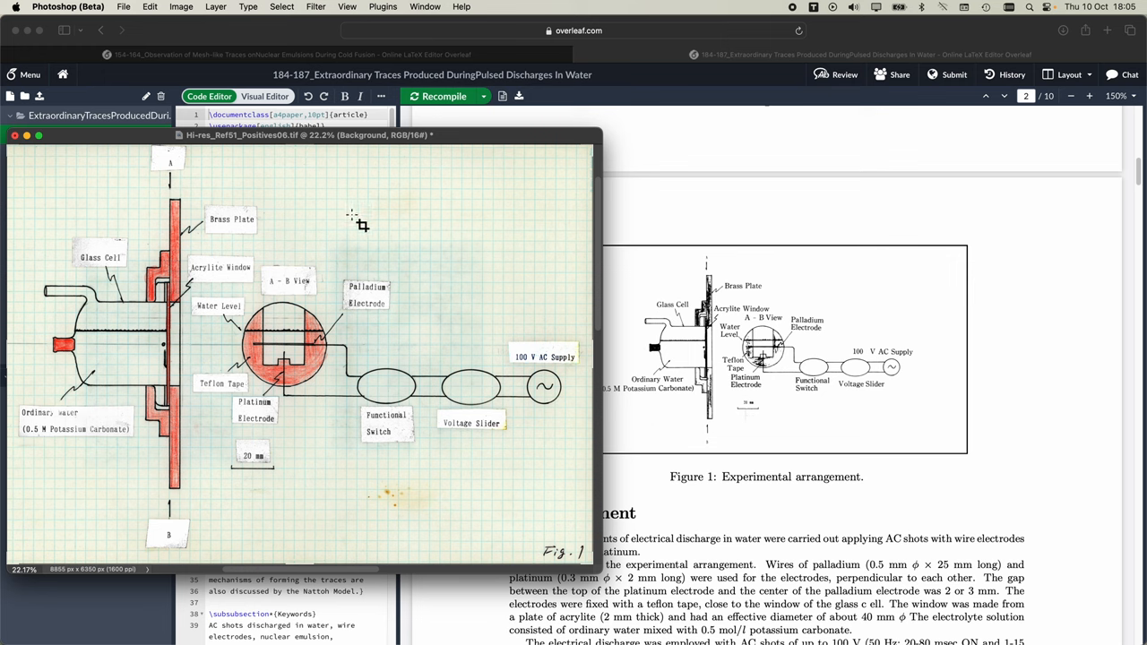
mouse_move(247, 498)
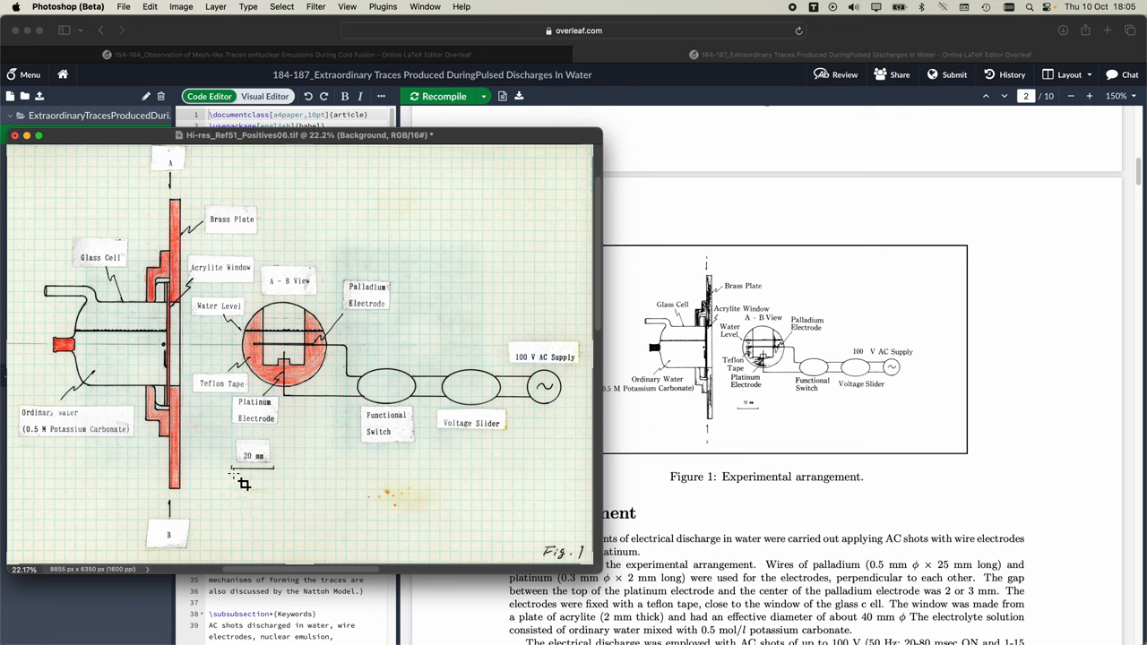
mouse_move(286, 484)
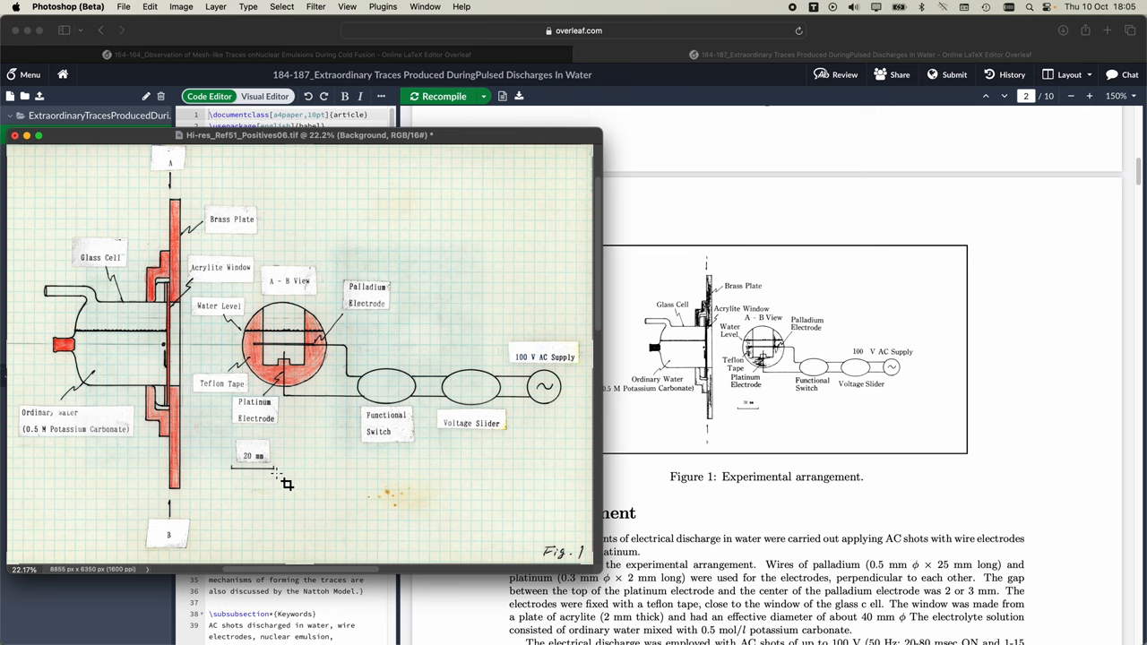
mouse_move(254, 486)
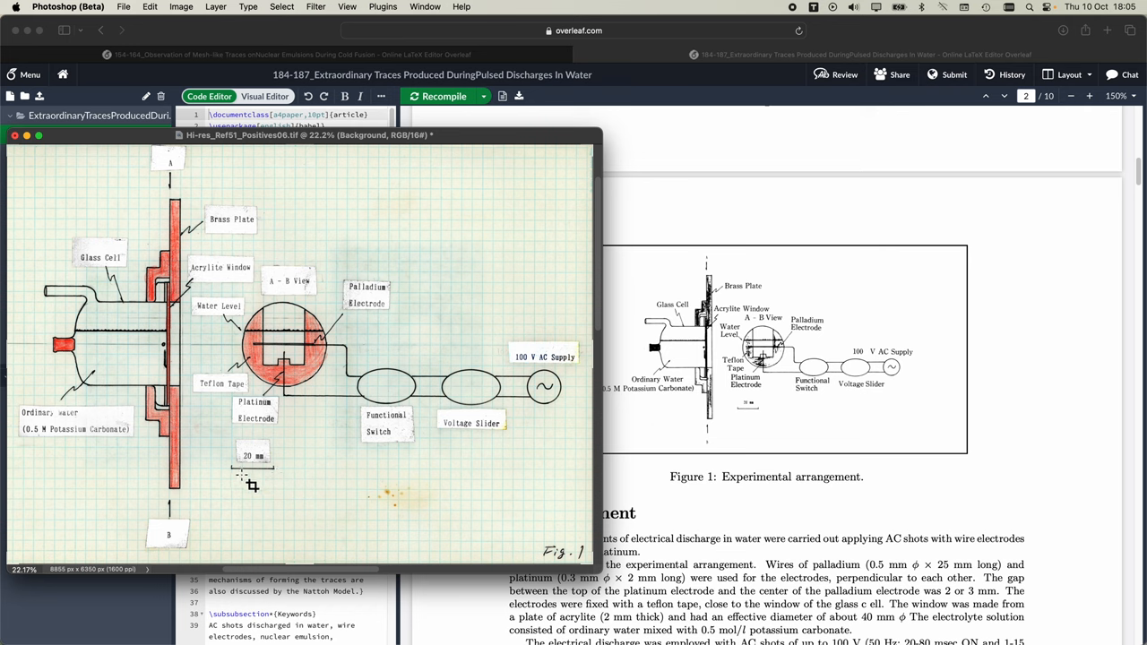
mouse_move(190, 498)
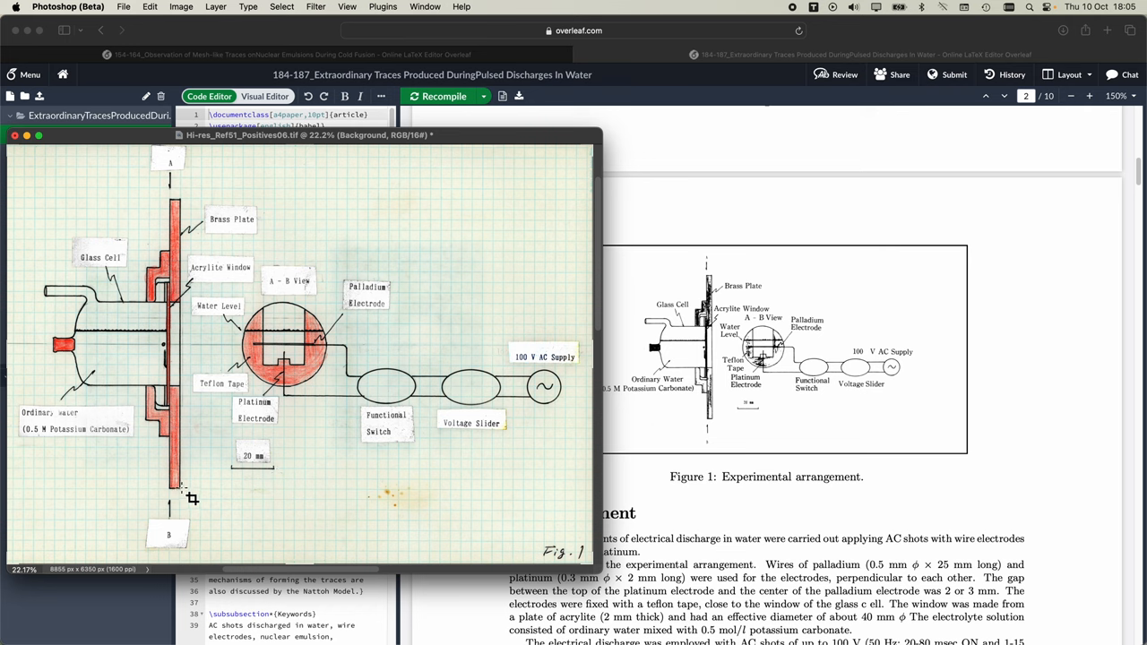
mouse_move(168, 285)
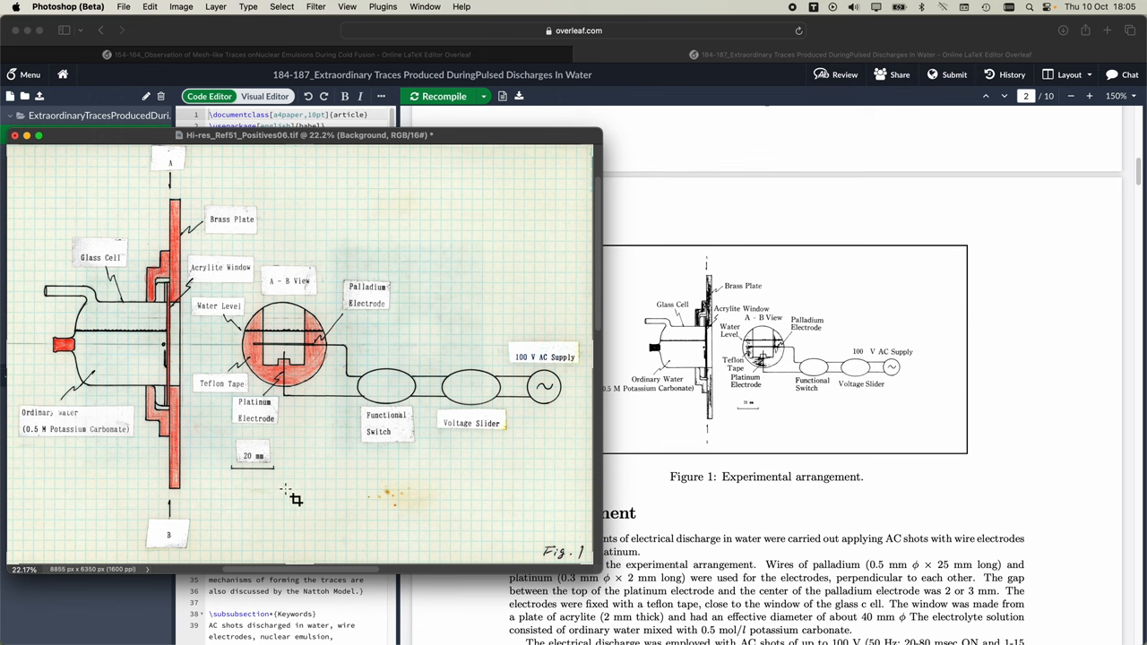
mouse_move(313, 280)
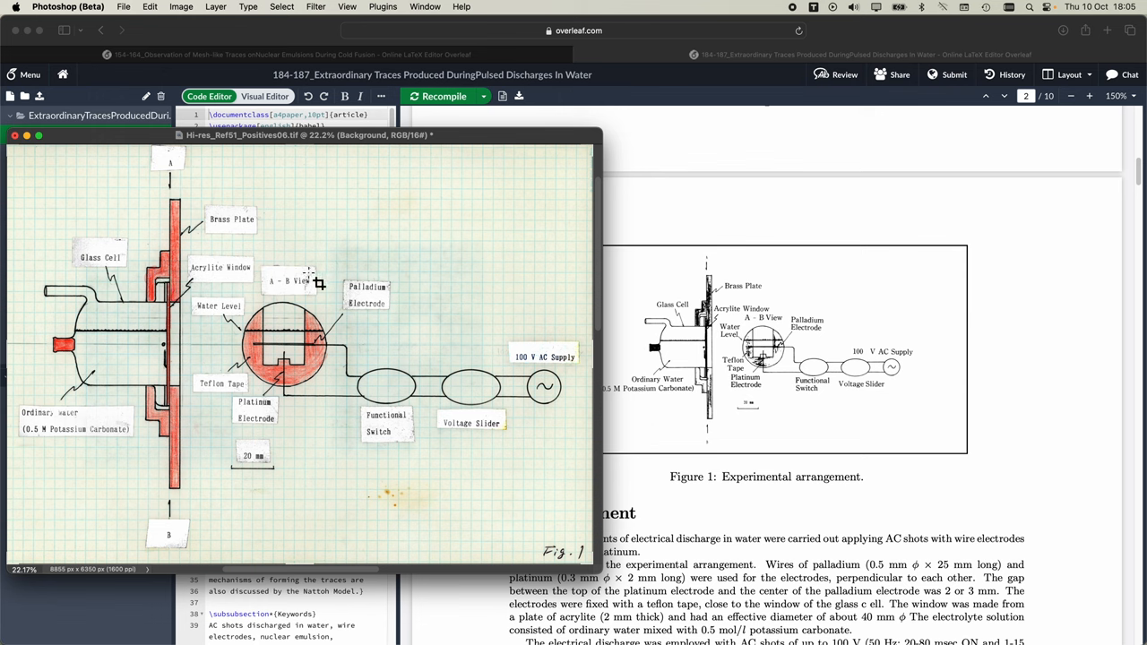
mouse_move(326, 383)
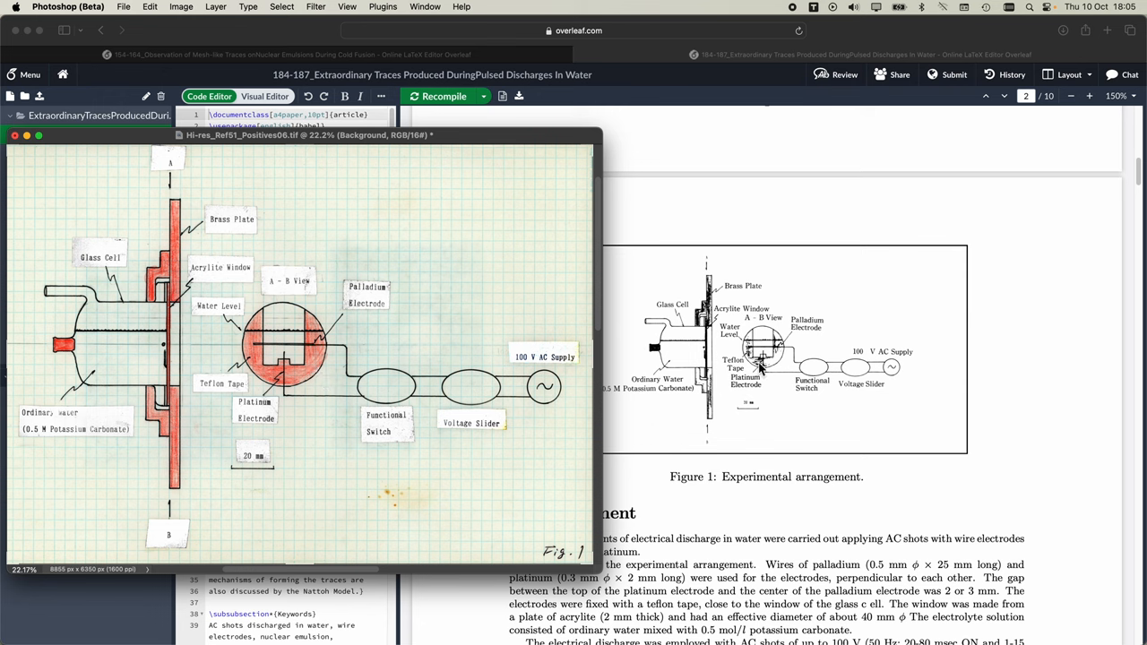
mouse_move(749, 367)
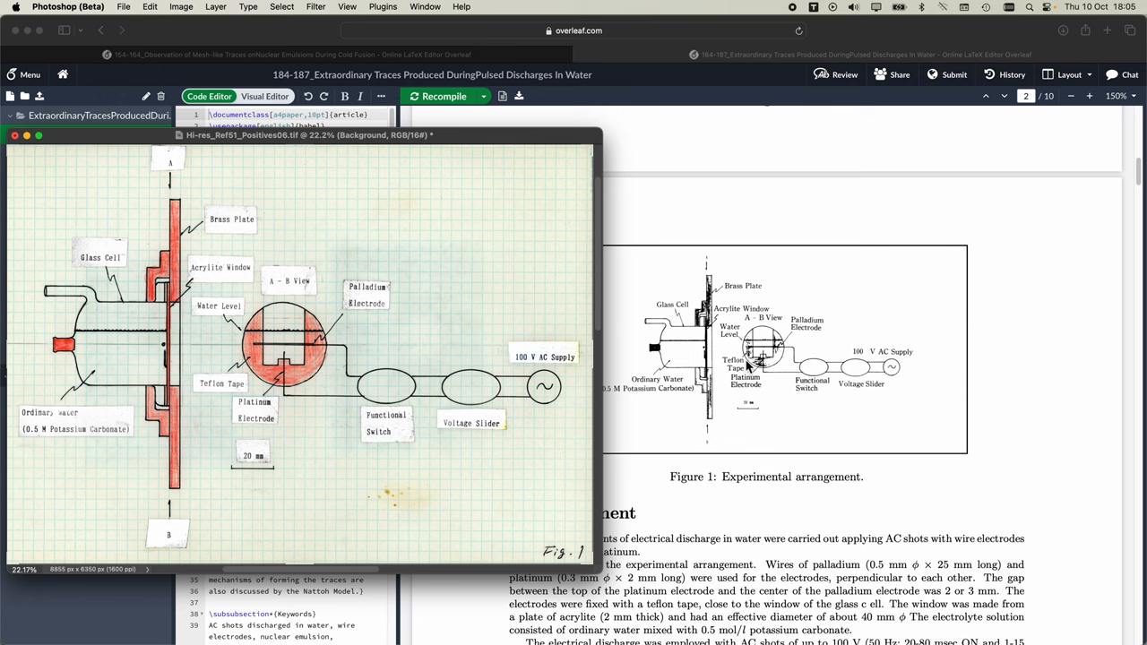
mouse_move(742, 367)
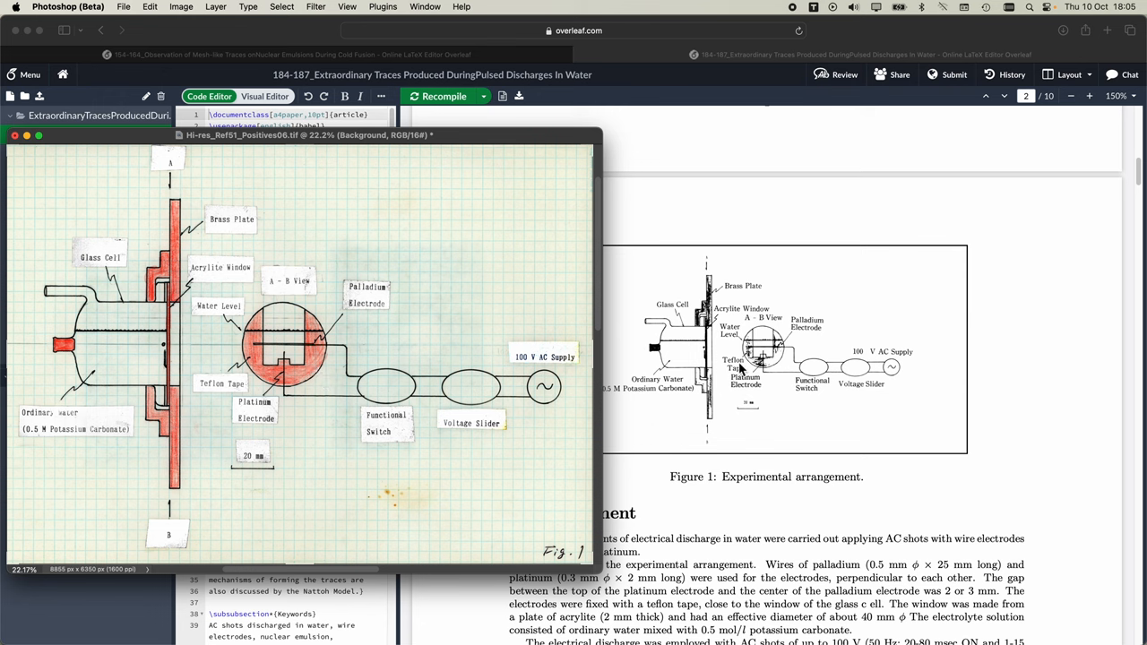
mouse_move(308, 502)
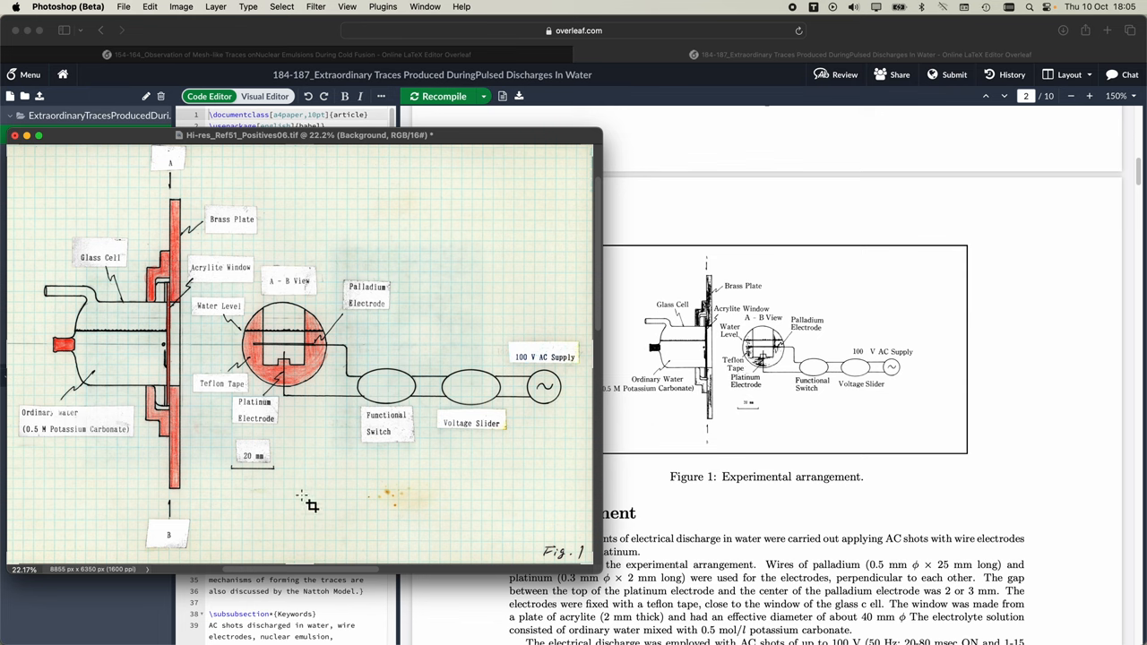
mouse_move(308, 499)
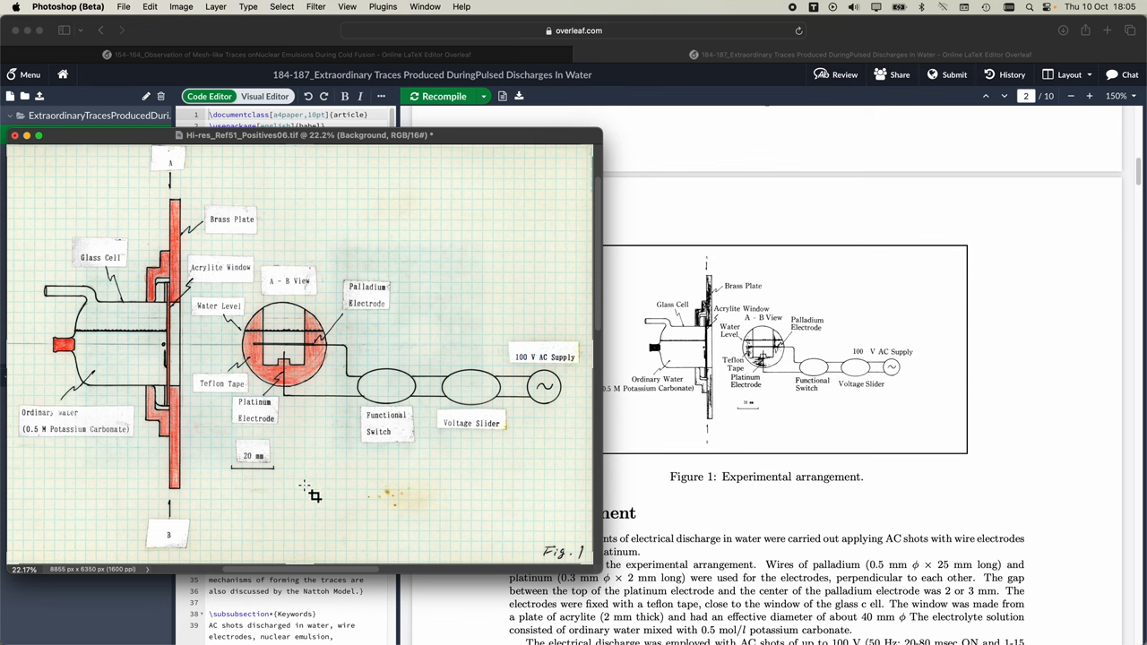
mouse_move(111, 349)
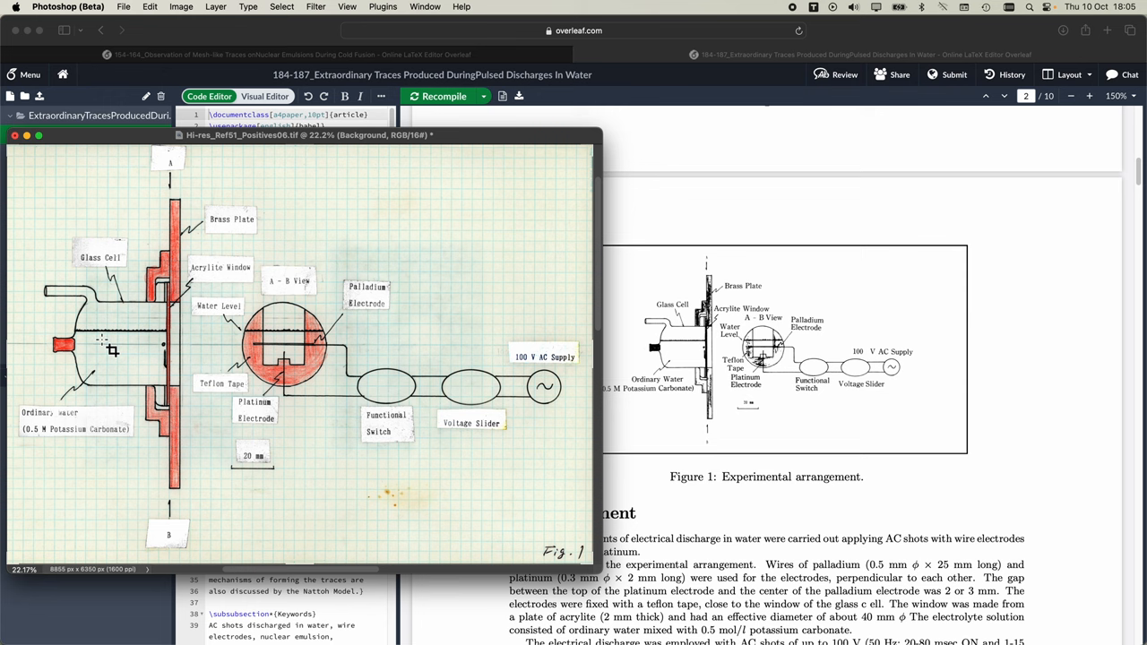
mouse_move(157, 344)
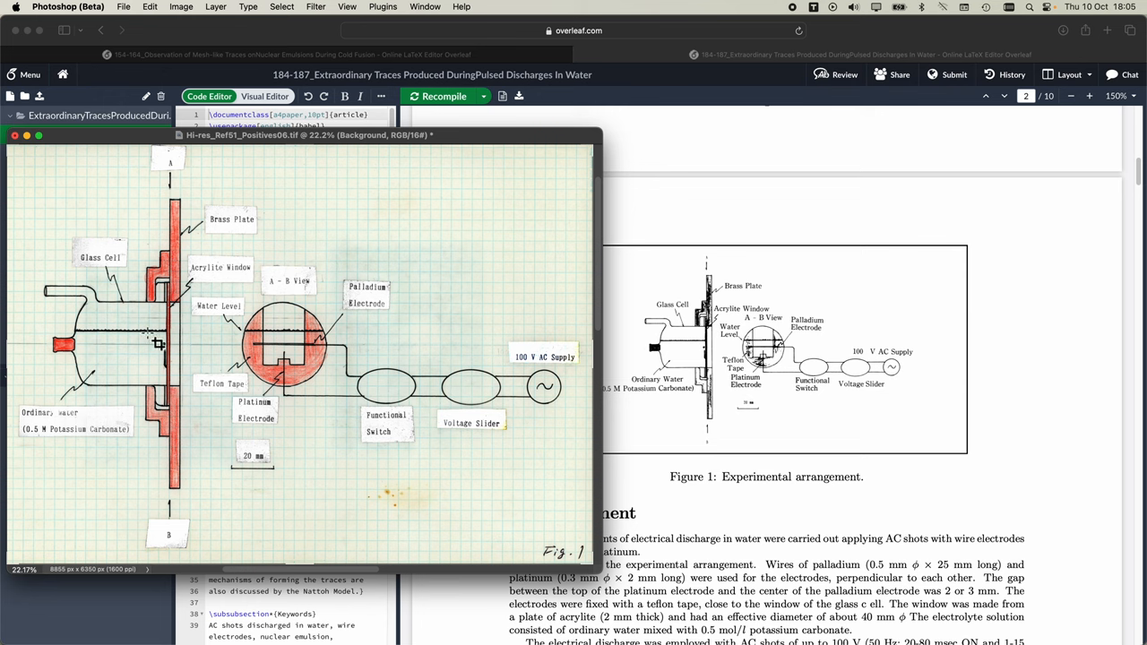
mouse_move(158, 552)
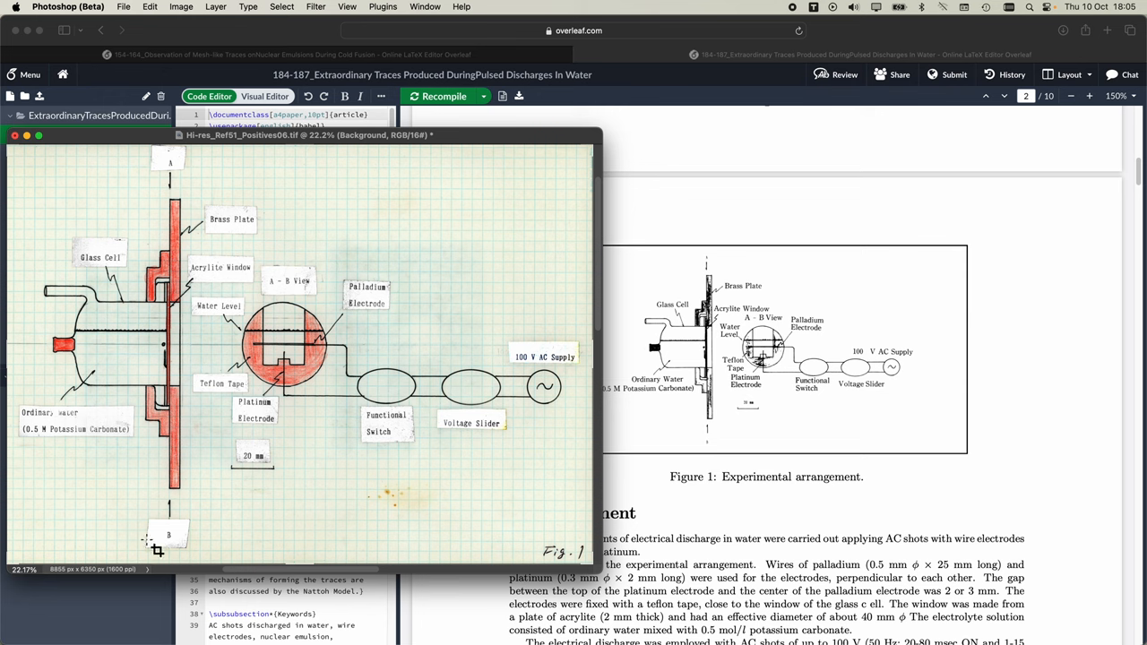
mouse_move(330, 419)
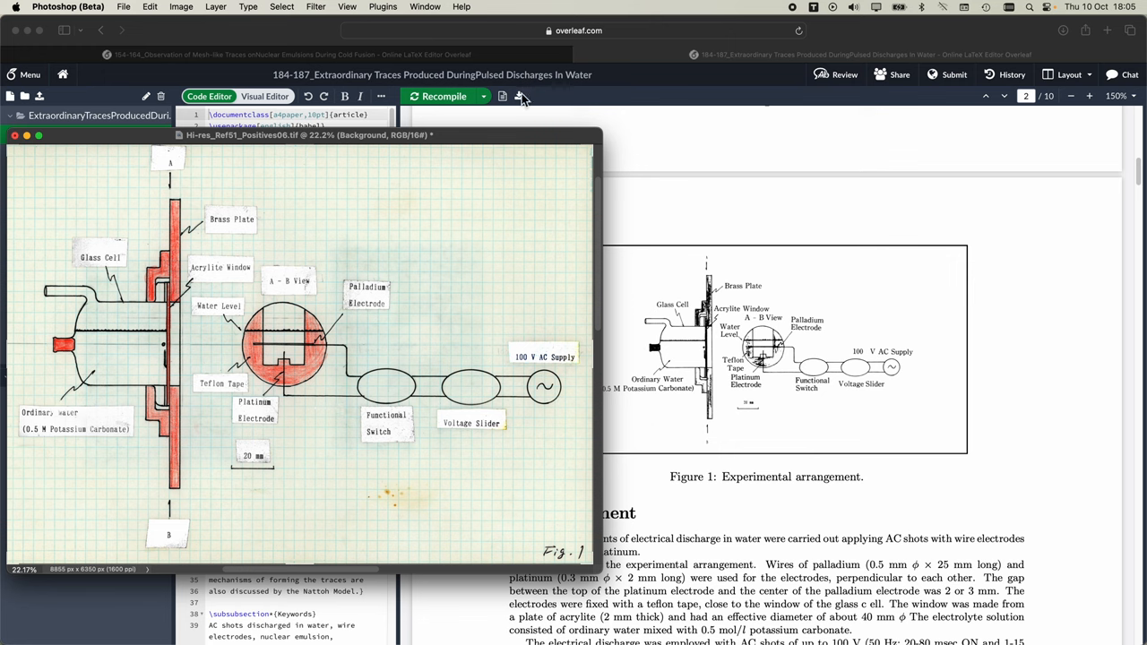
mouse_move(359, 50)
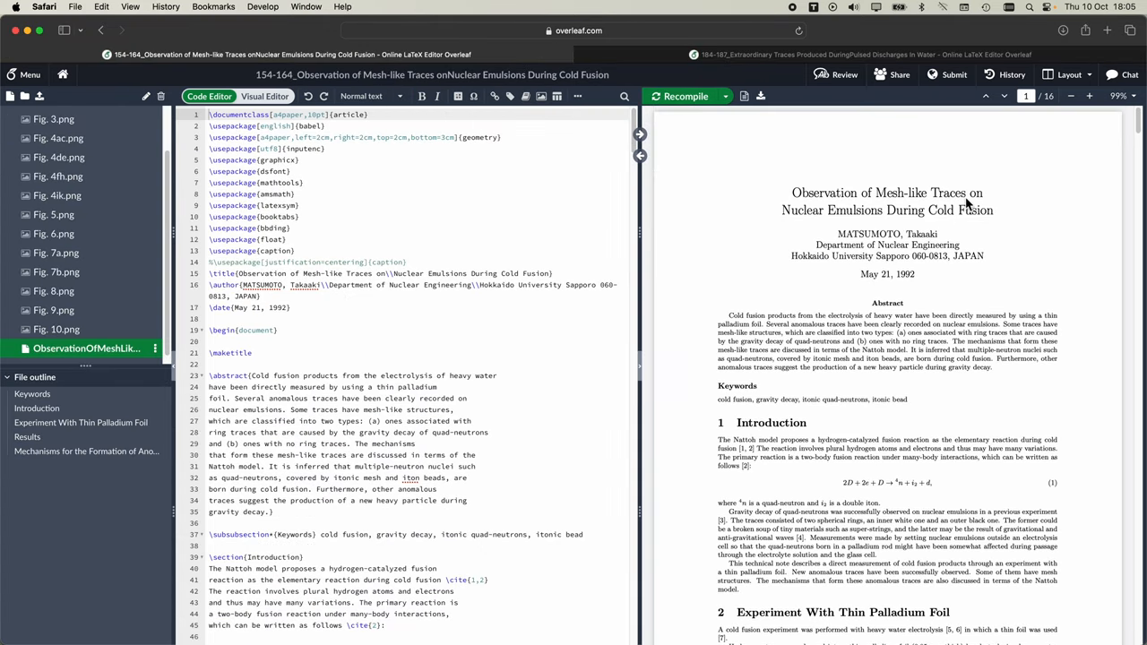
mouse_move(918, 231)
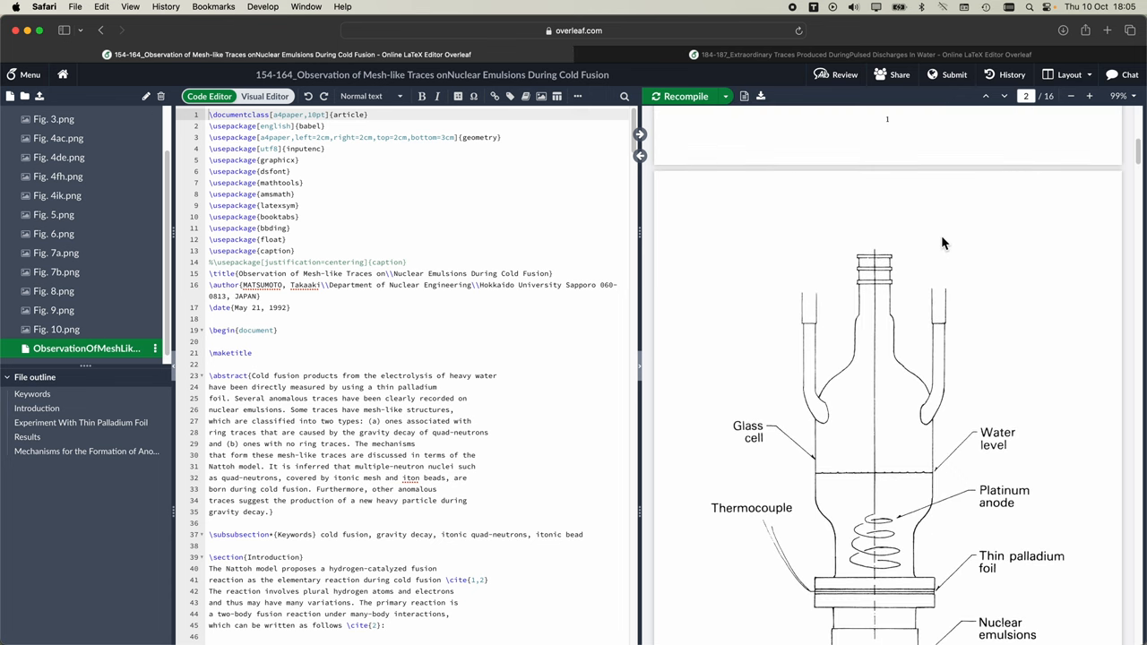
Scroll the Mesh-like Traces paper's PDF down to its palladium foil and emulsions arrangement figure.
scroll(down, 3)
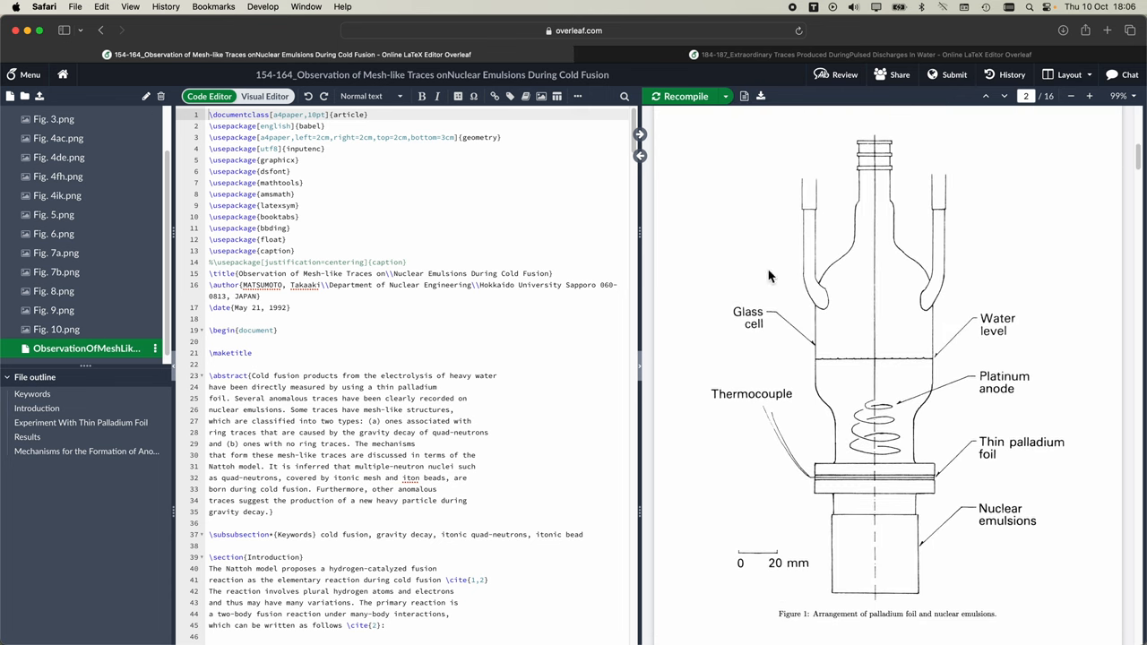
mouse_move(831, 504)
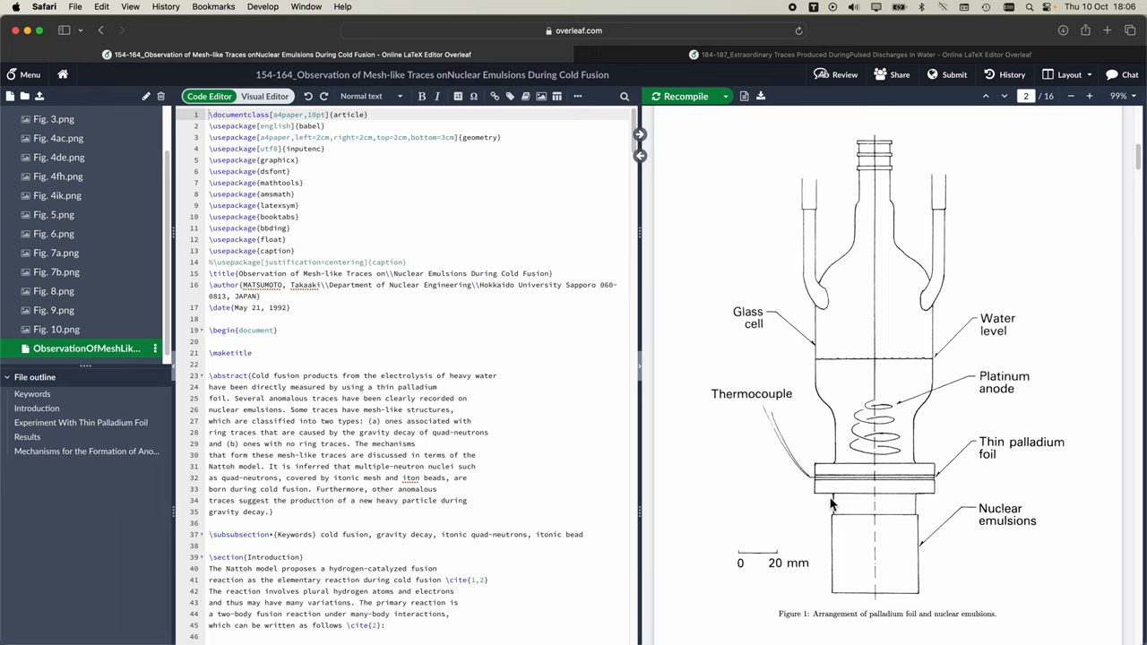
mouse_move(878, 231)
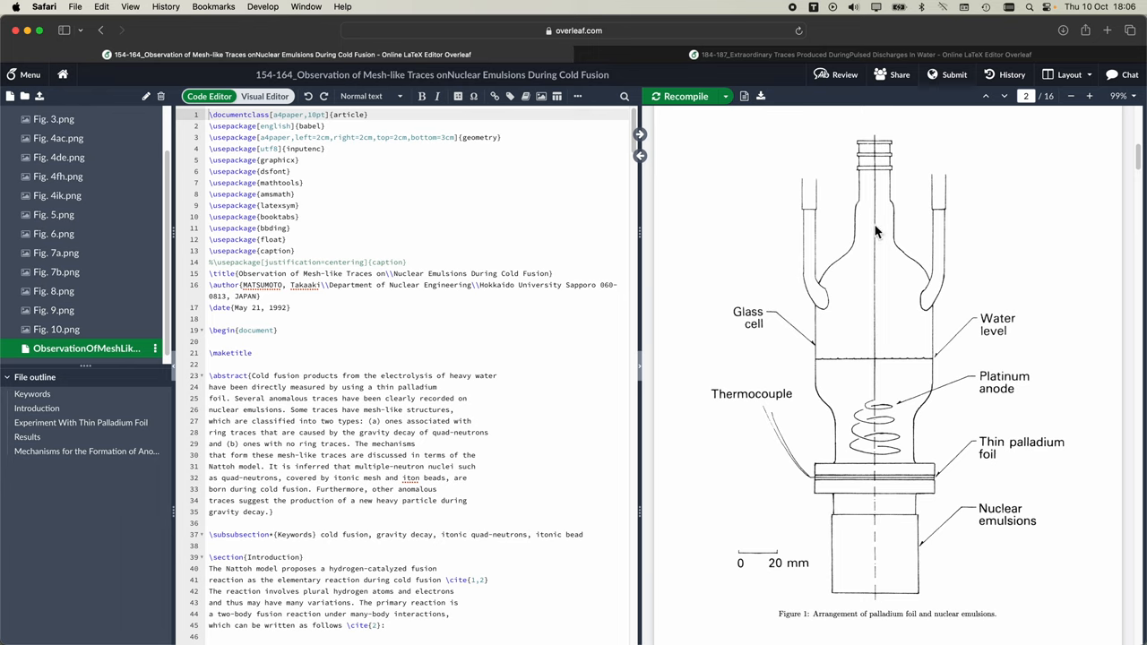
mouse_move(936, 472)
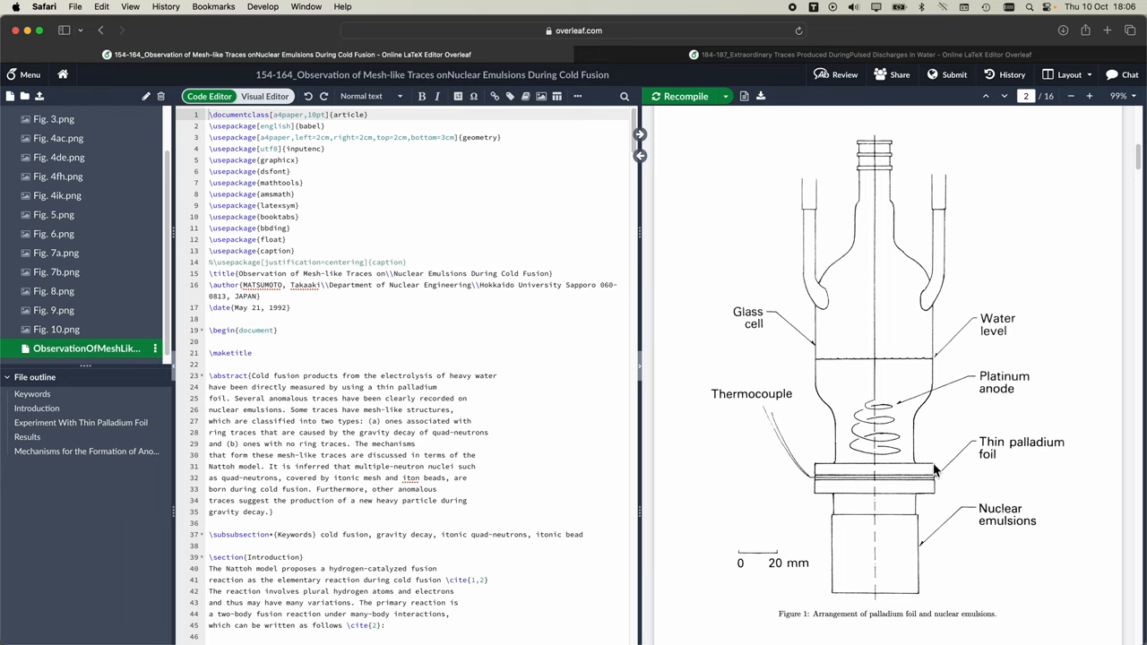
mouse_move(939, 473)
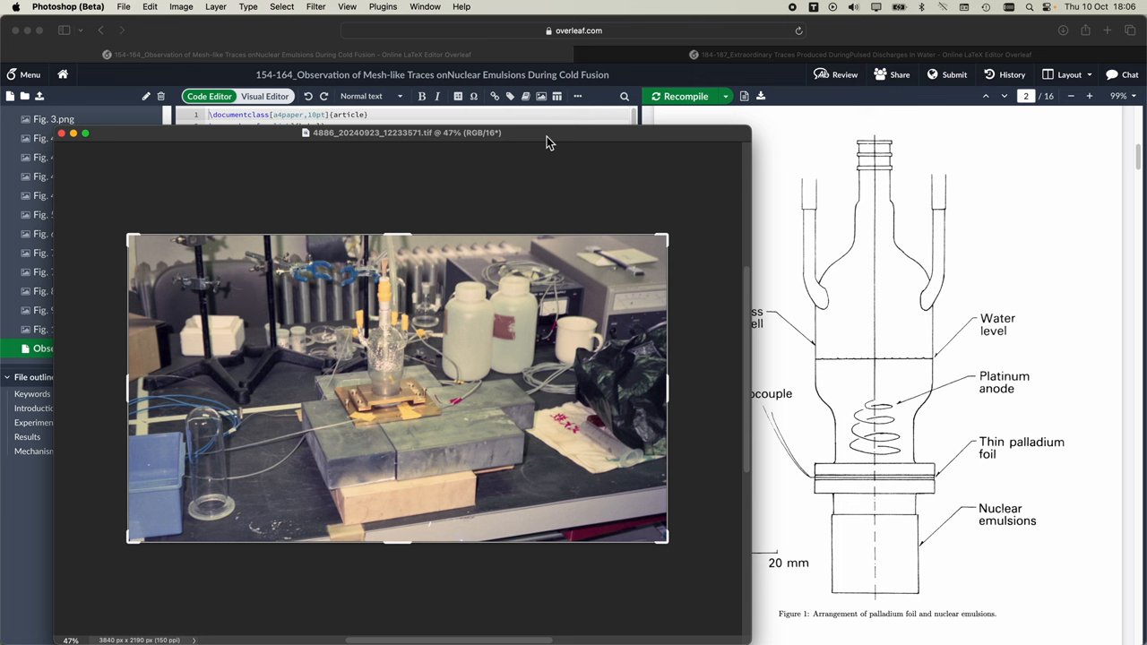
Shift the apparatus photograph's window aside so the compiled glass cell figure stays visible.
drag(405, 133, 369, 127)
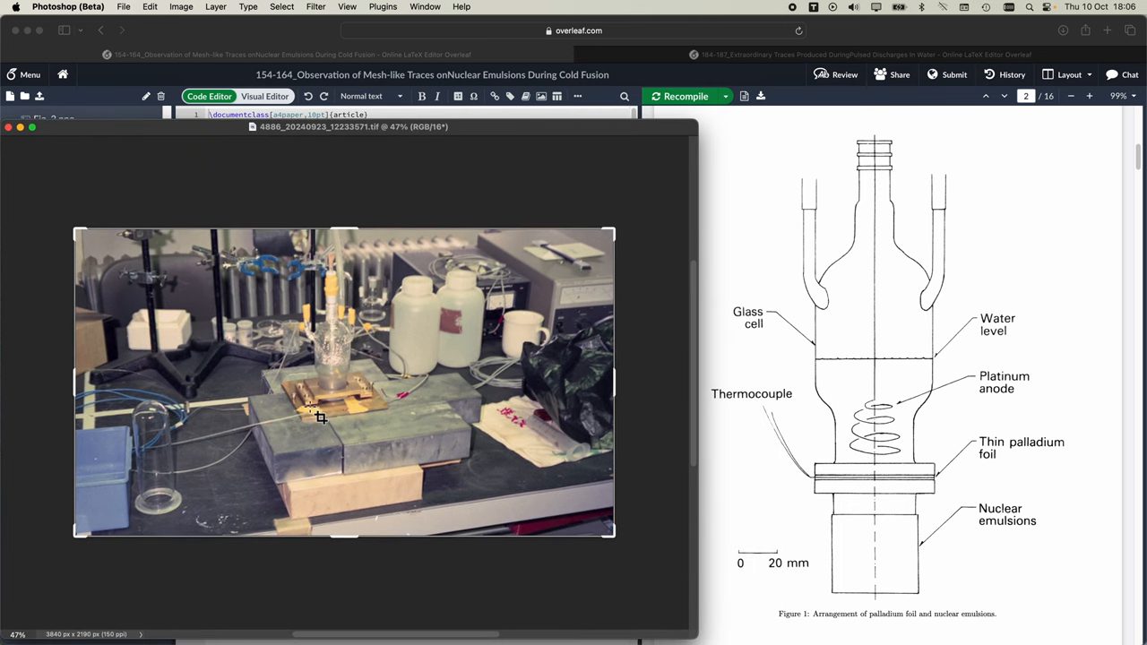
mouse_move(437, 401)
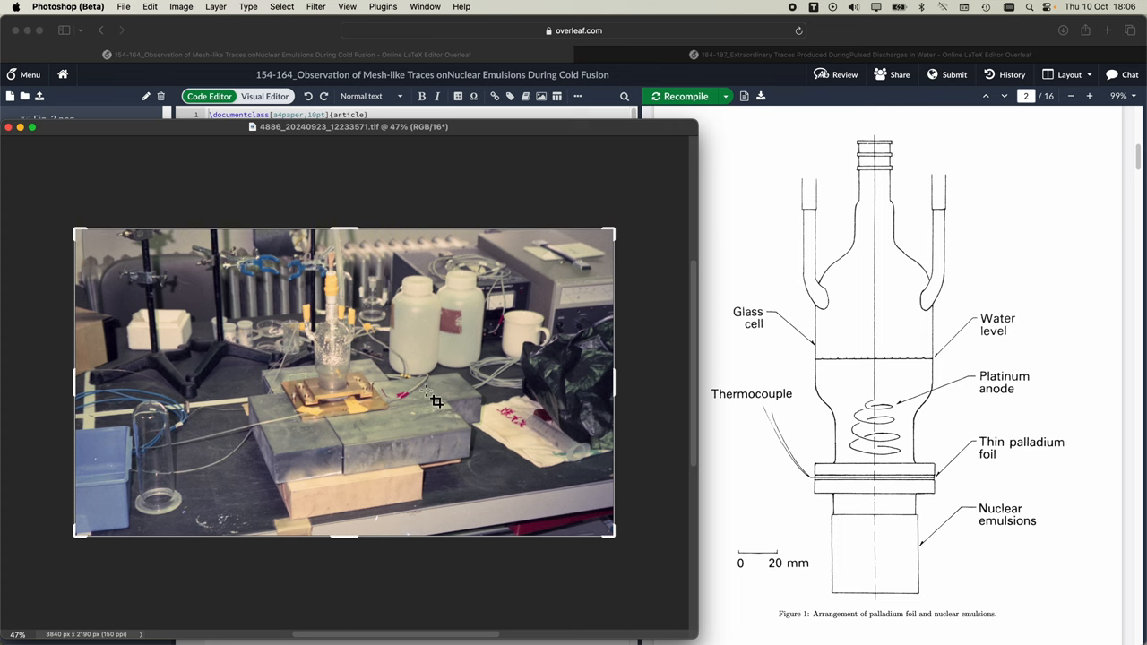
mouse_move(319, 380)
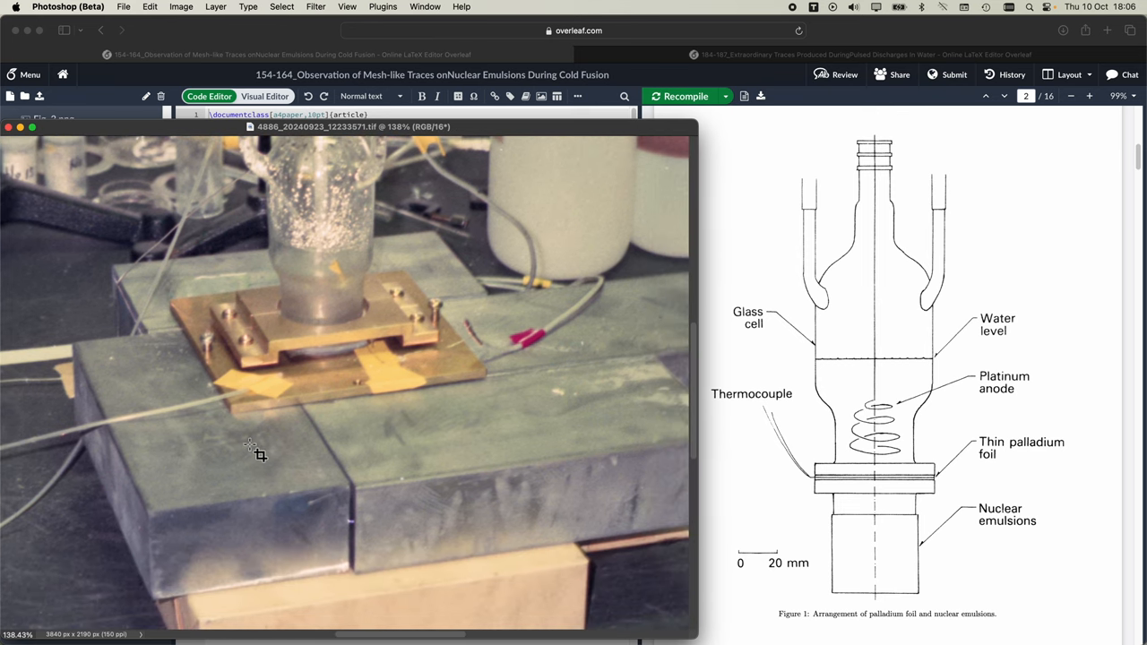
mouse_move(475, 473)
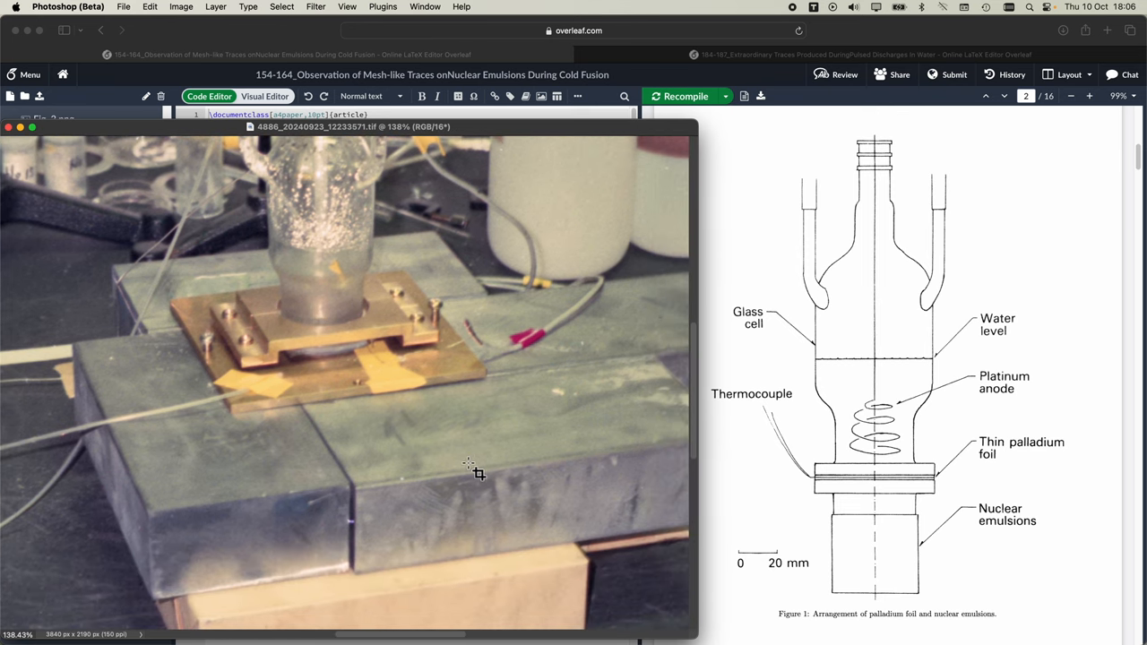
mouse_move(935, 562)
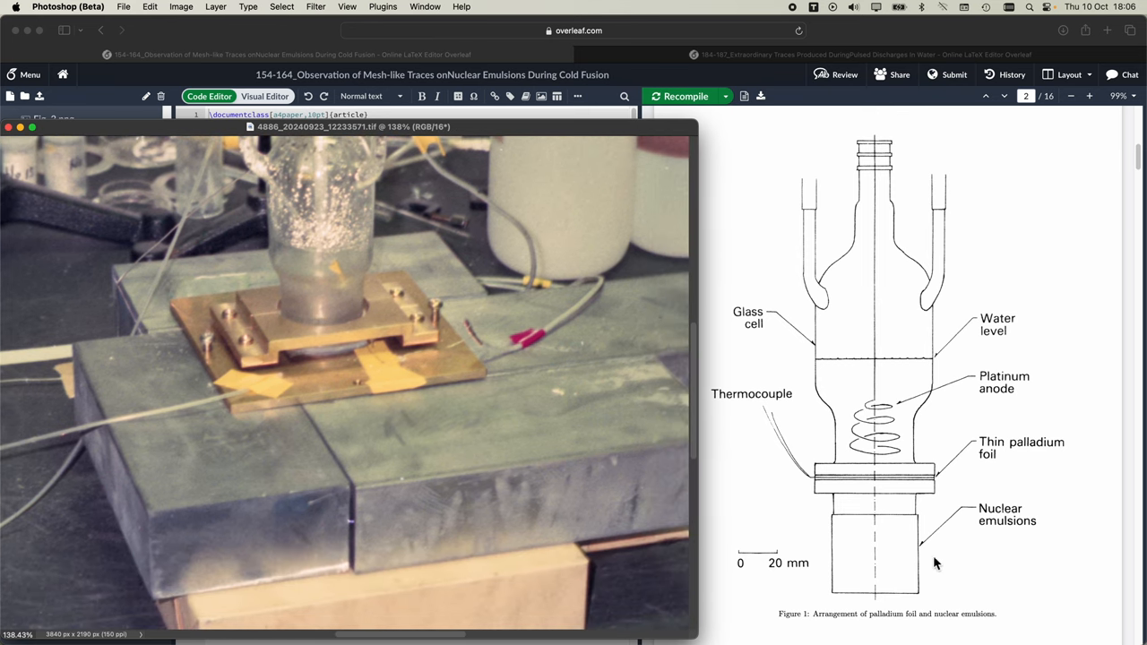
mouse_move(853, 537)
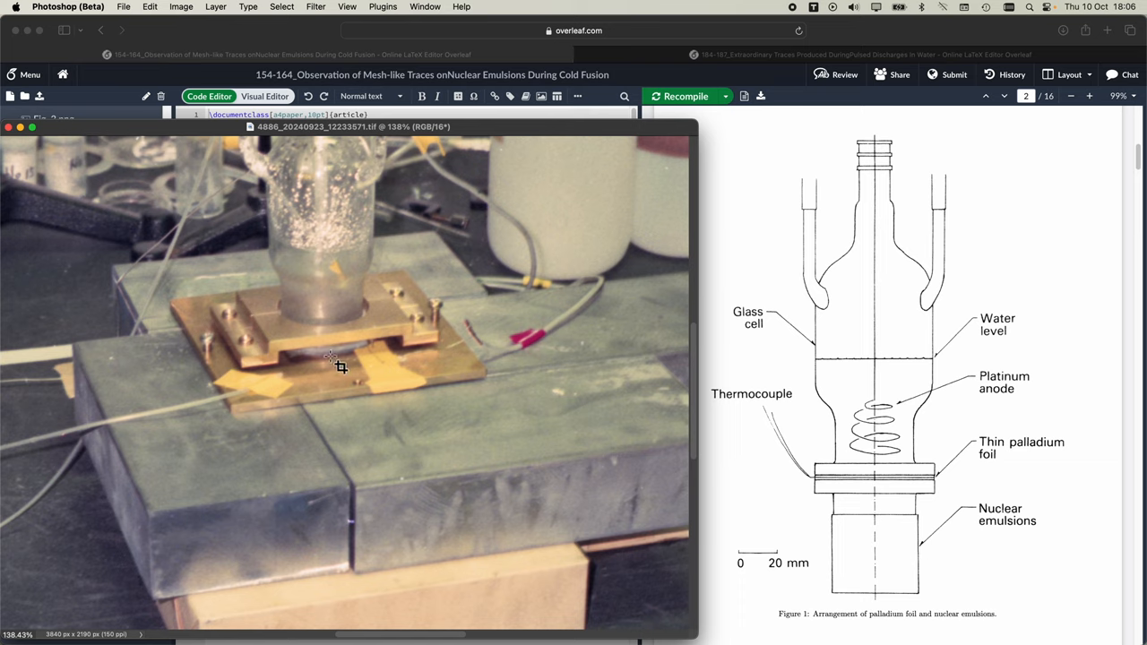
mouse_move(333, 324)
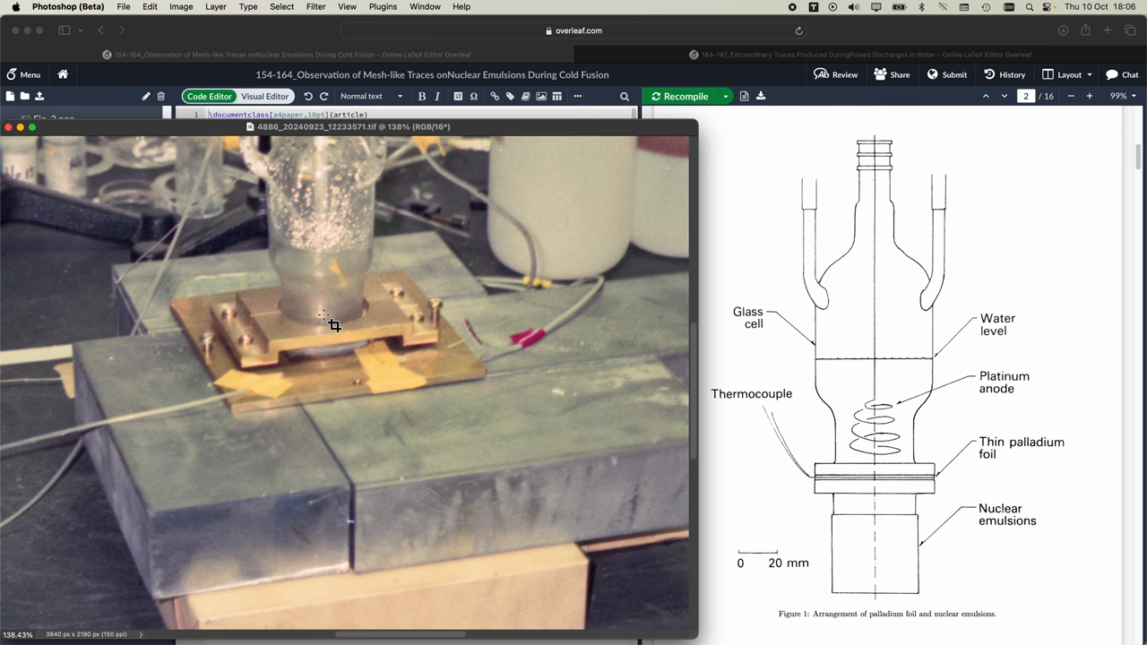
mouse_move(573, 344)
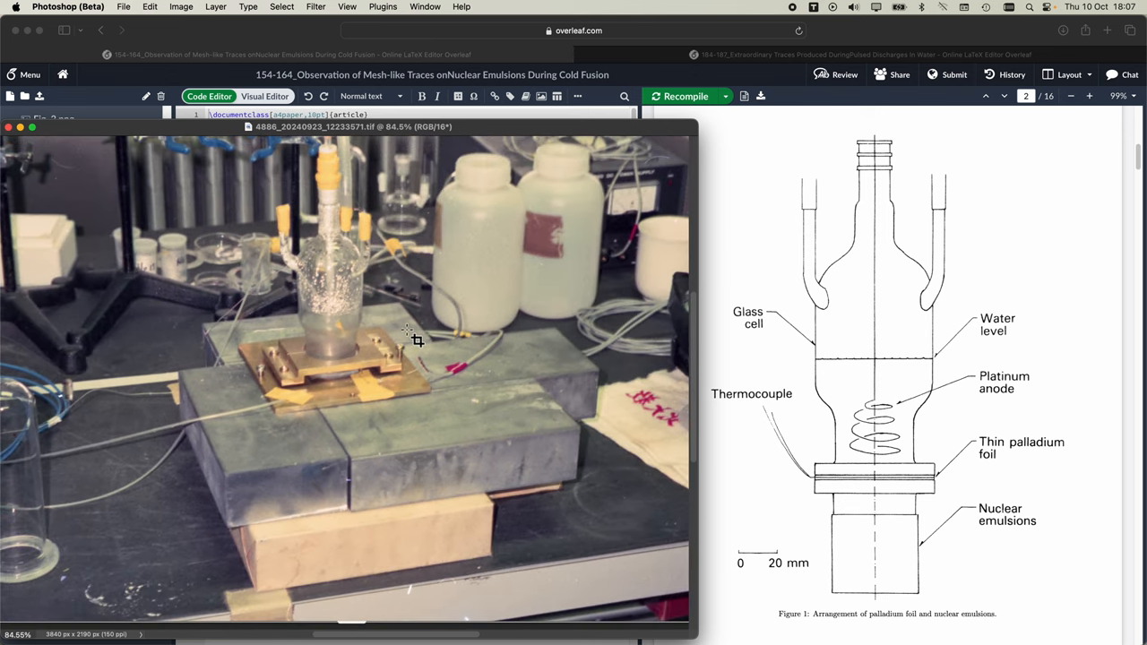
mouse_move(415, 339)
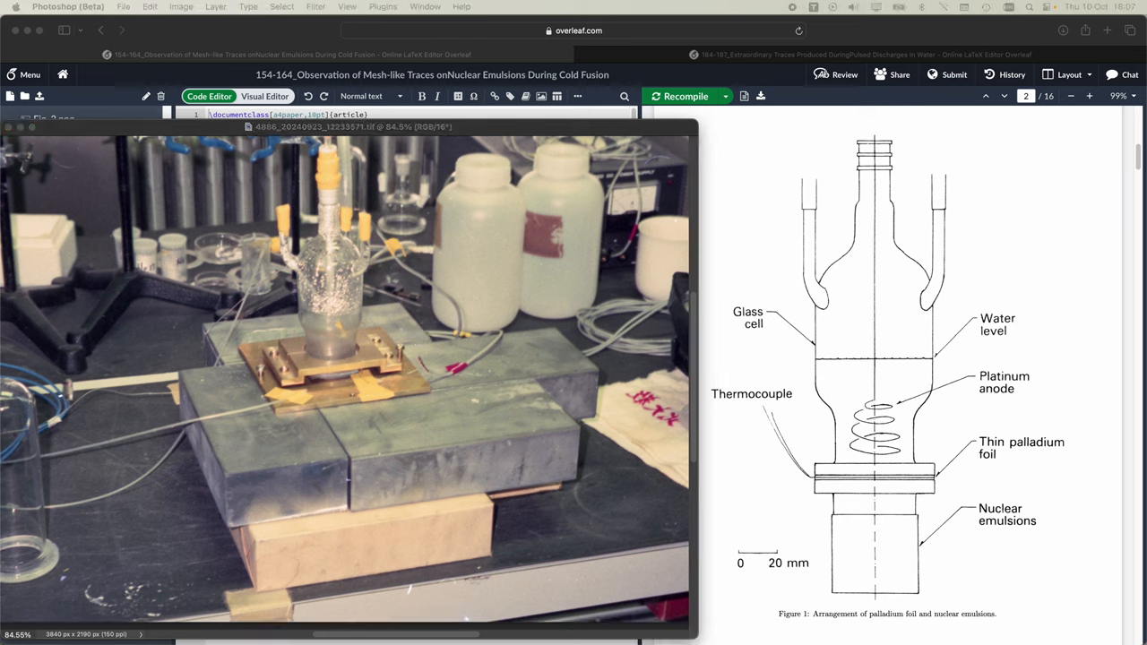
mouse_move(903, 405)
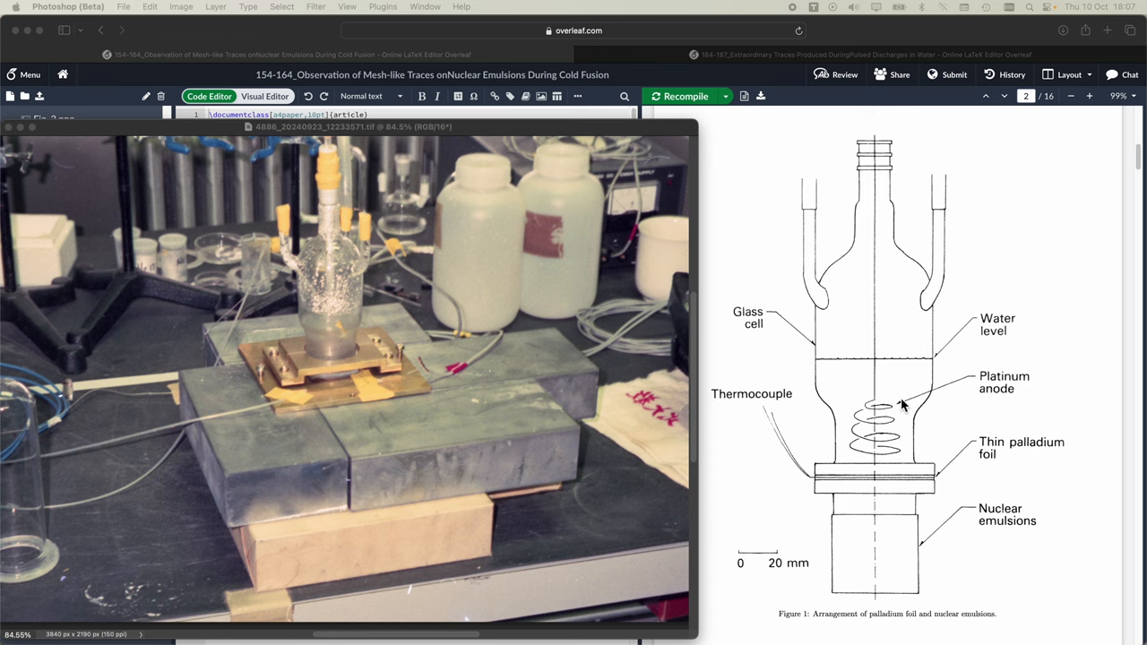
mouse_move(875, 428)
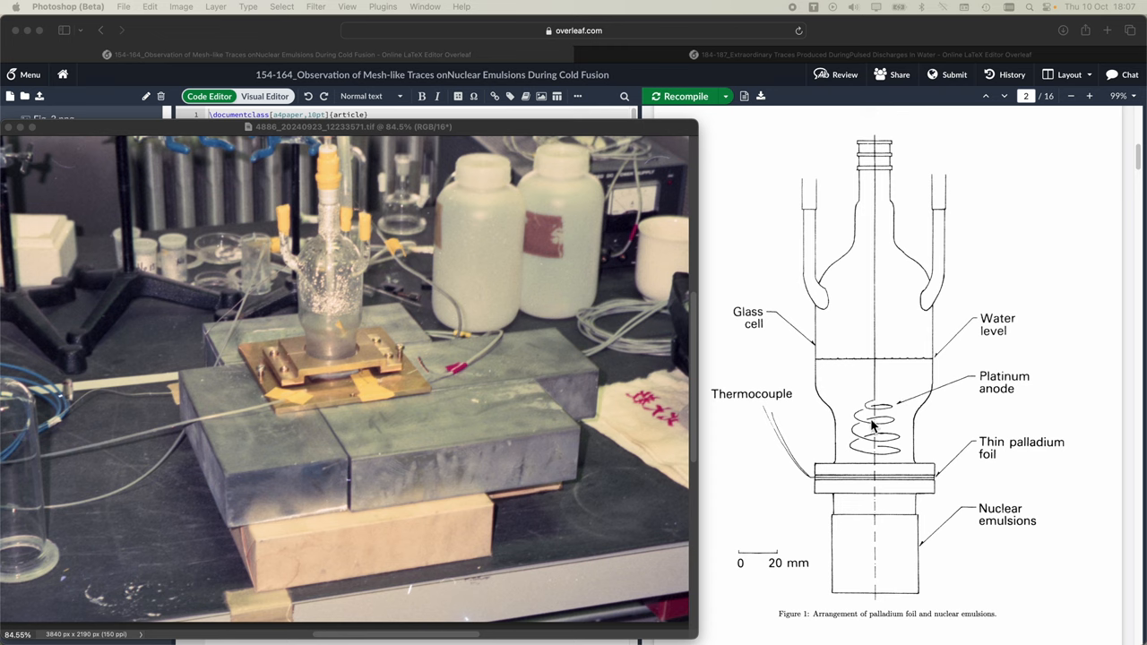
mouse_move(859, 491)
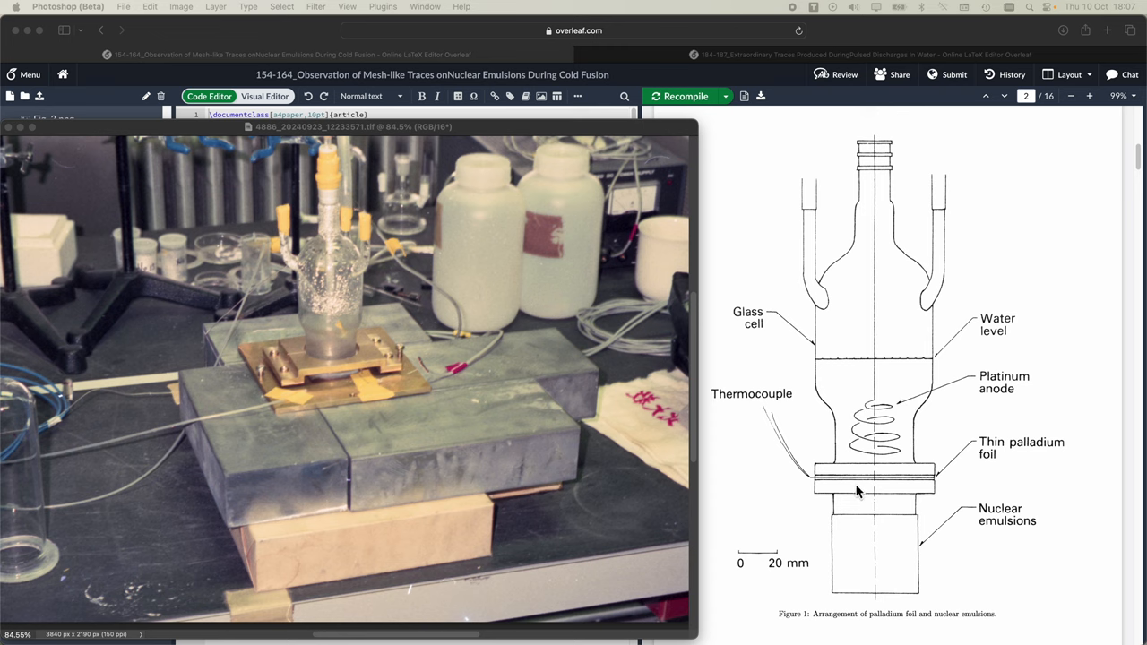
mouse_move(856, 491)
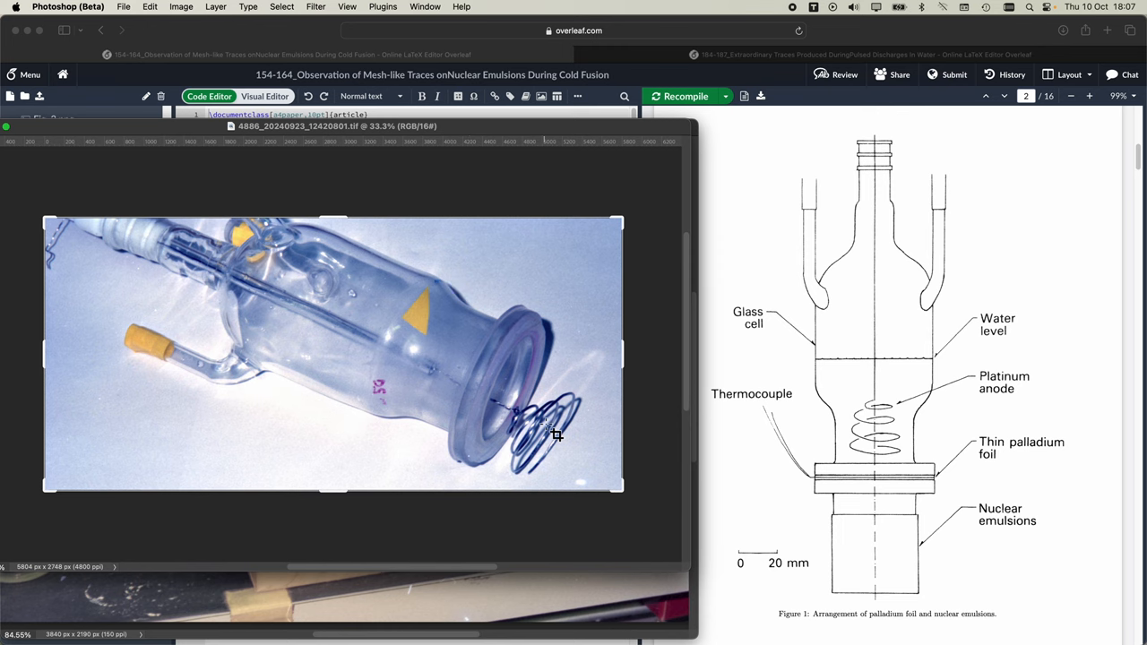
mouse_move(563, 440)
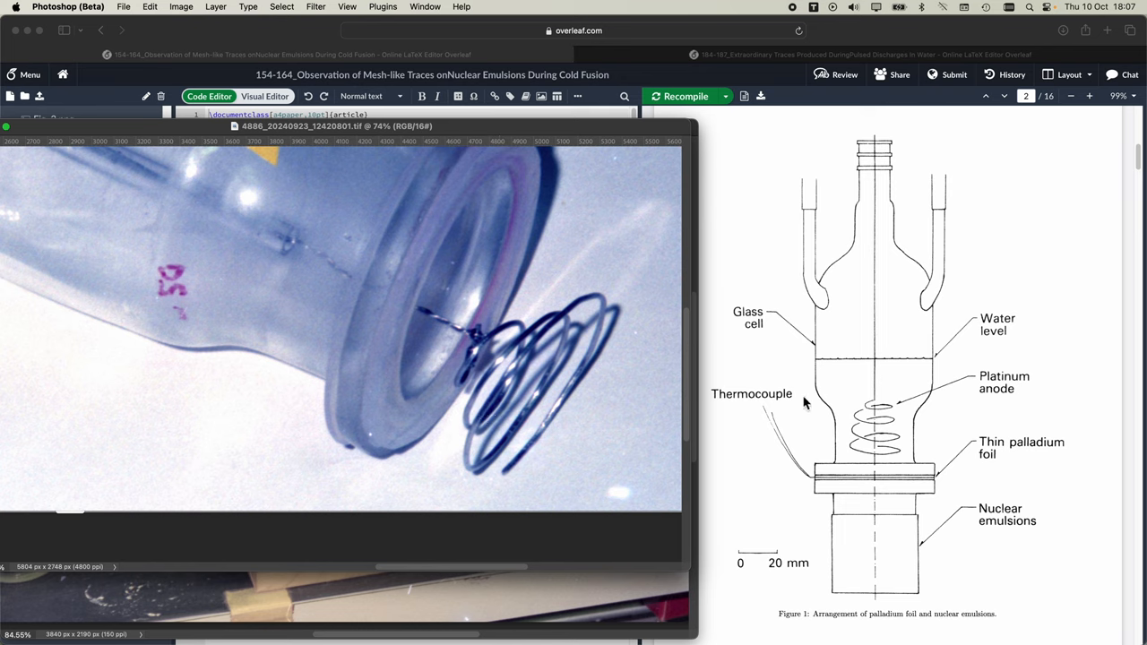
mouse_move(875, 423)
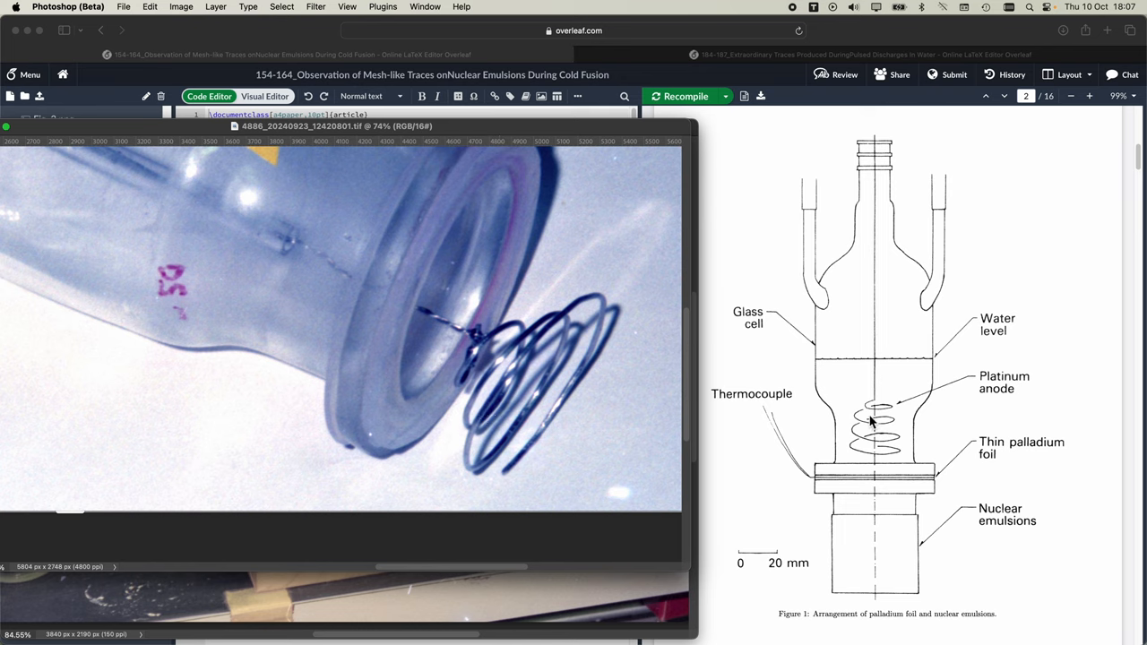